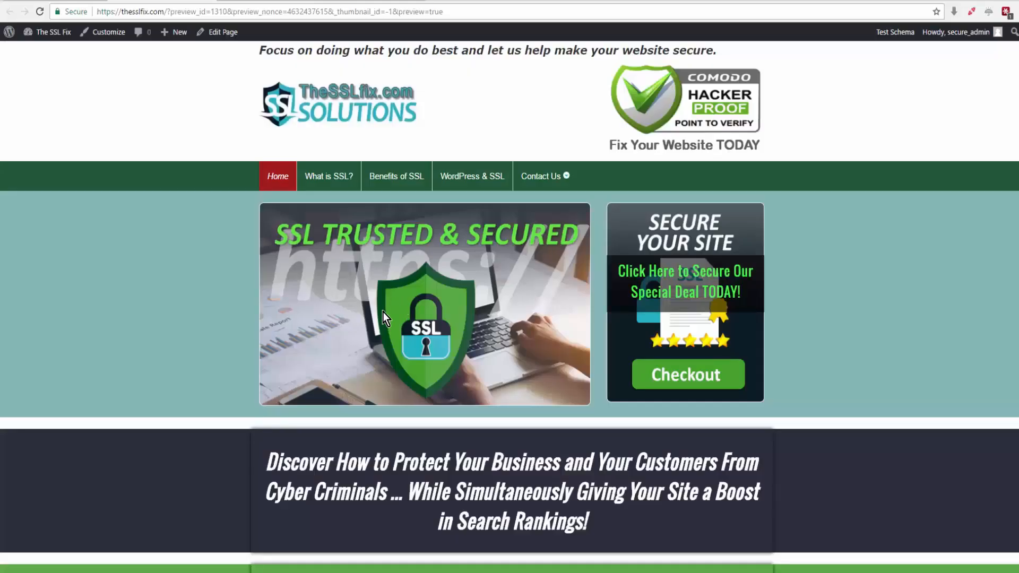
pyautogui.moveTo(408, 263)
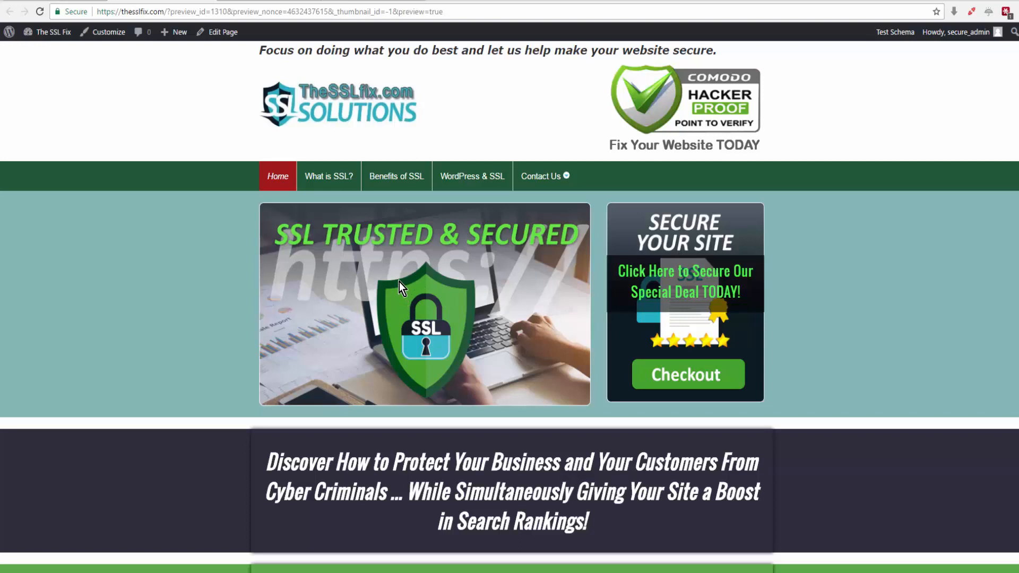
pyautogui.moveTo(405, 279)
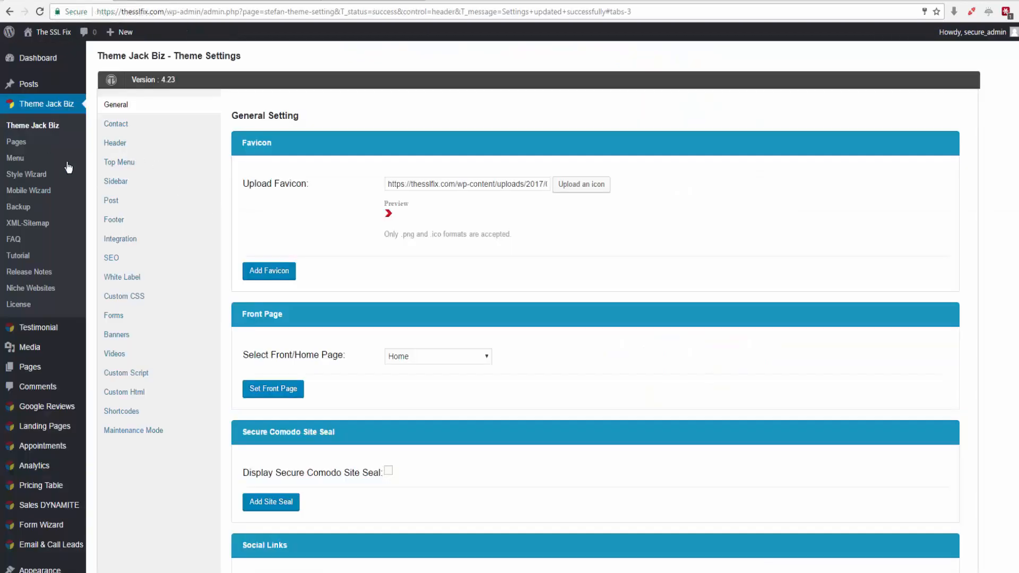
# Step: Bring up the list of all site pages from the admin sidebar
pyautogui.click(16, 142)
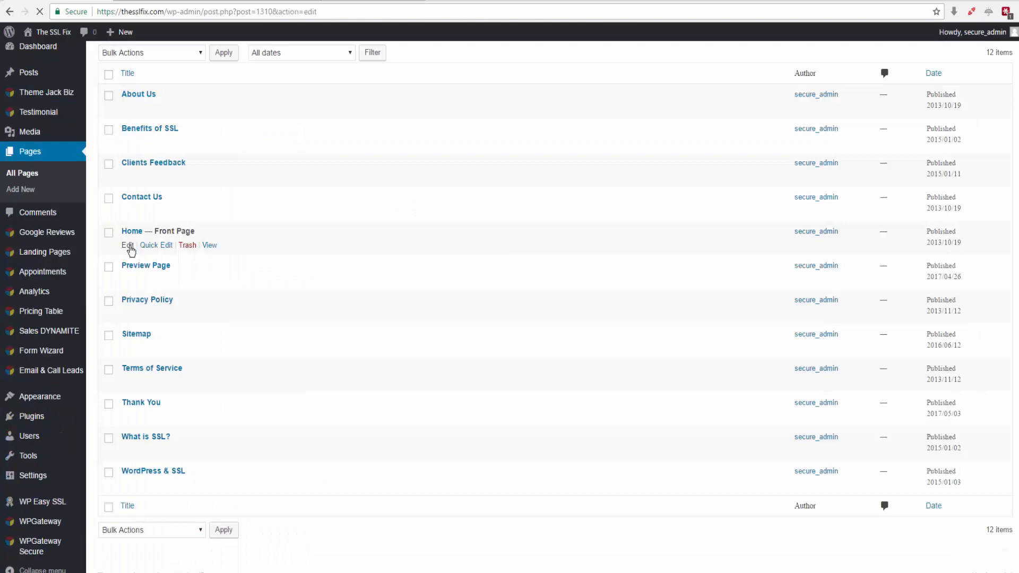
# Step: Edit the Home page and save the SSL Image banner as a custom module named ssl image
pyautogui.click(128, 245)
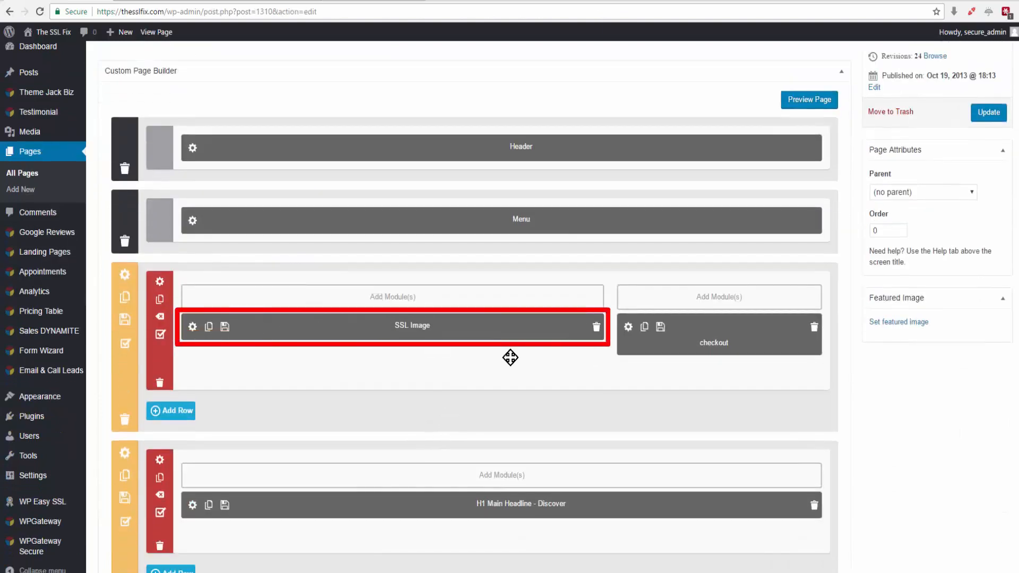
pyautogui.moveTo(325, 329)
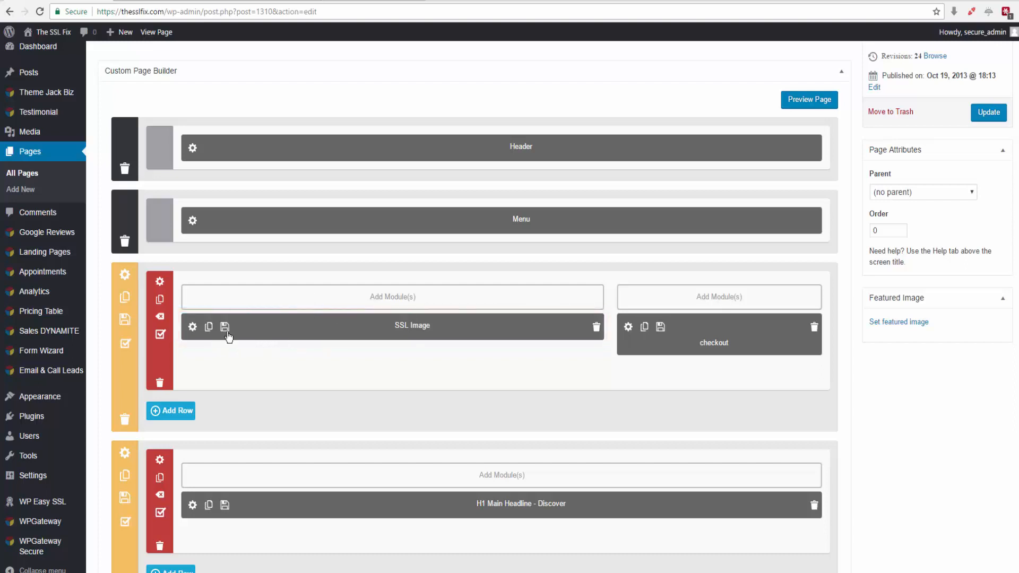
pyautogui.moveTo(225, 327)
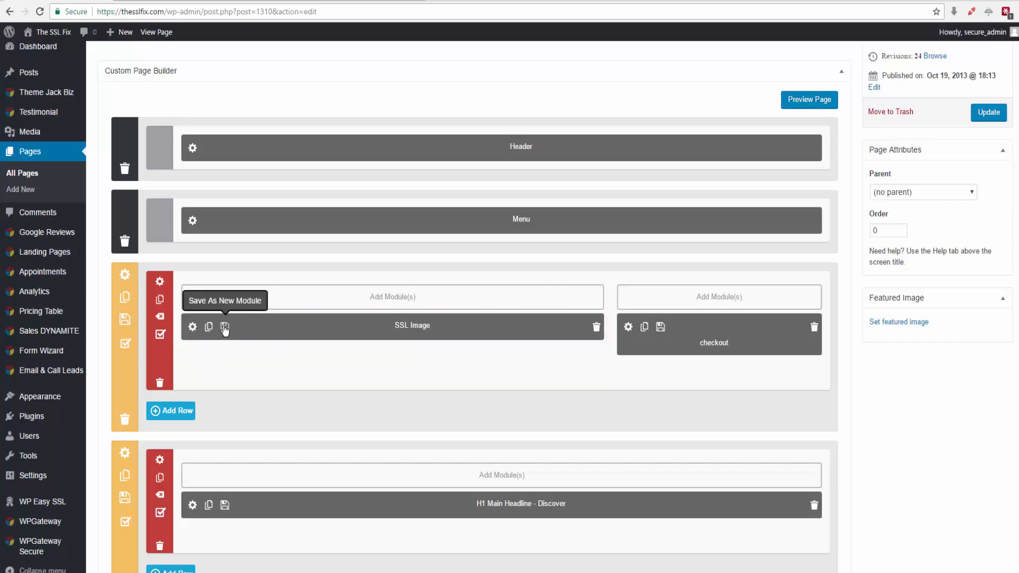
pyautogui.click(225, 327)
pyautogui.write('ssl image')
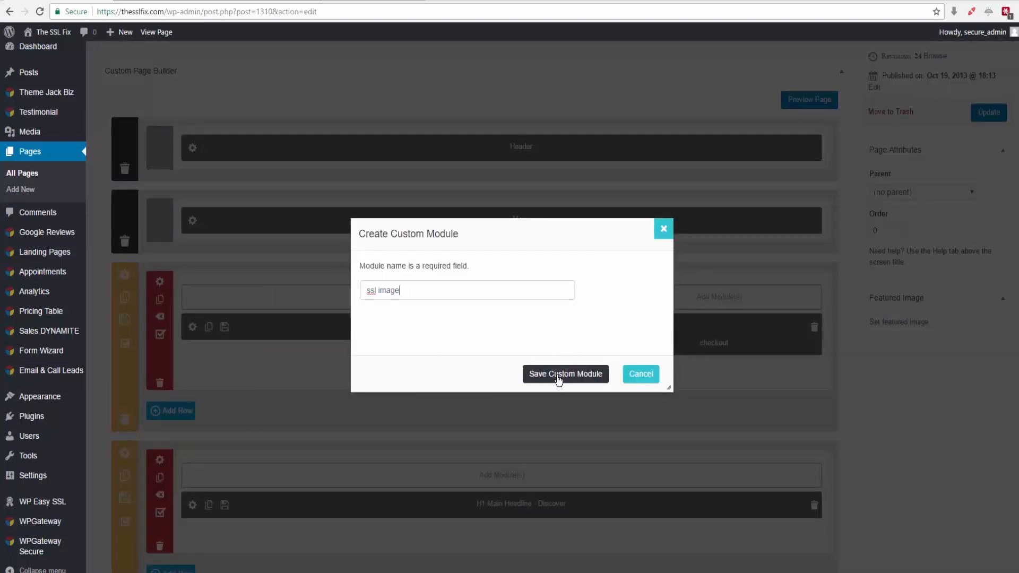
pyautogui.click(564, 374)
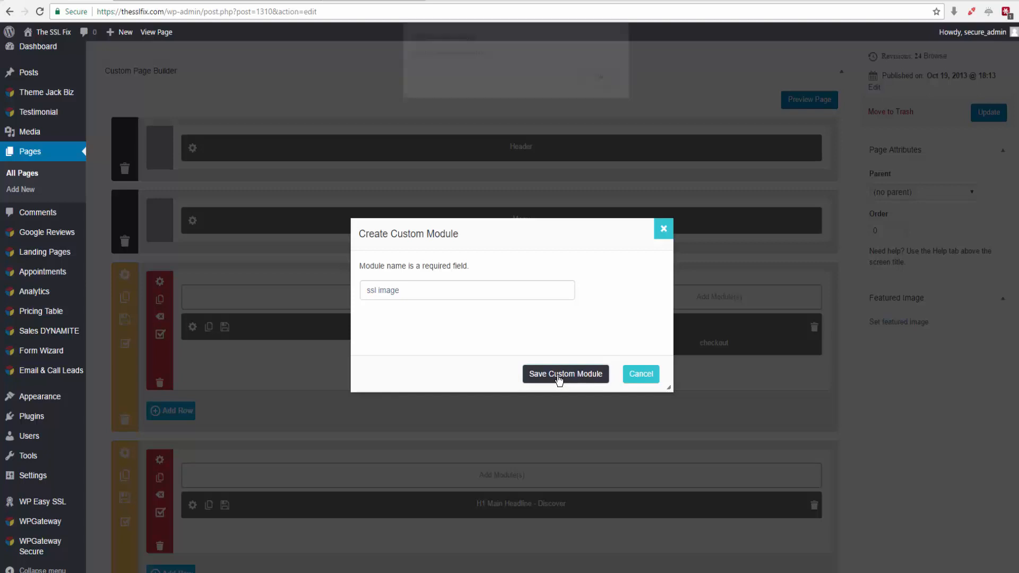
pyautogui.click(564, 374)
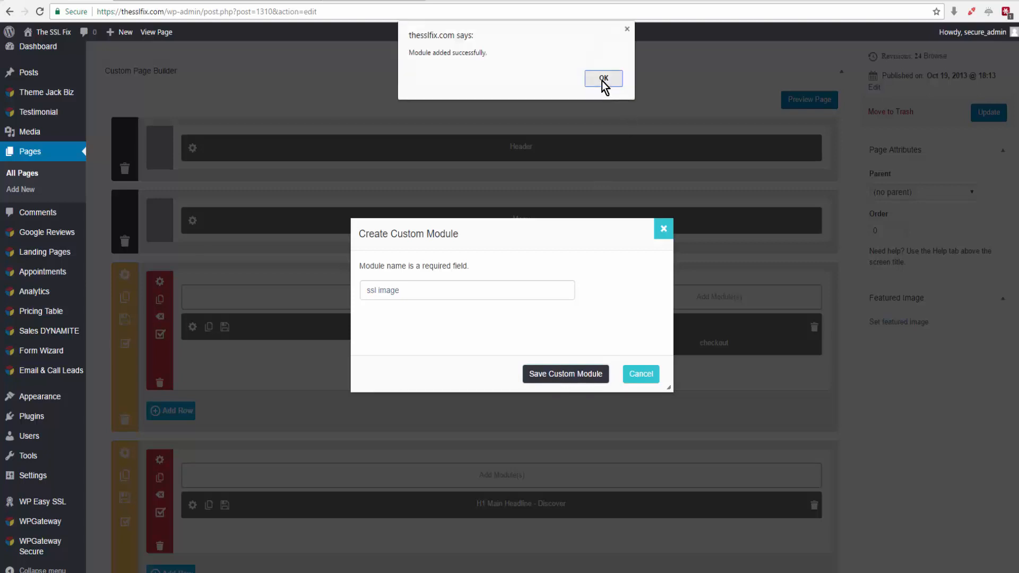
pyautogui.click(603, 77)
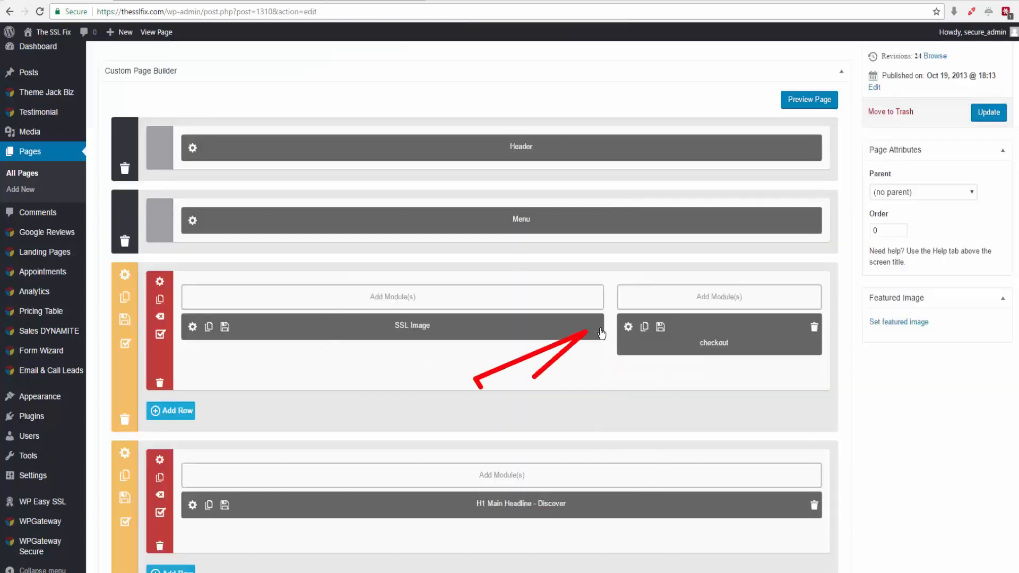
# Step: Remove the SSL Image banner module from the home page layout and confirm
pyautogui.click(595, 327)
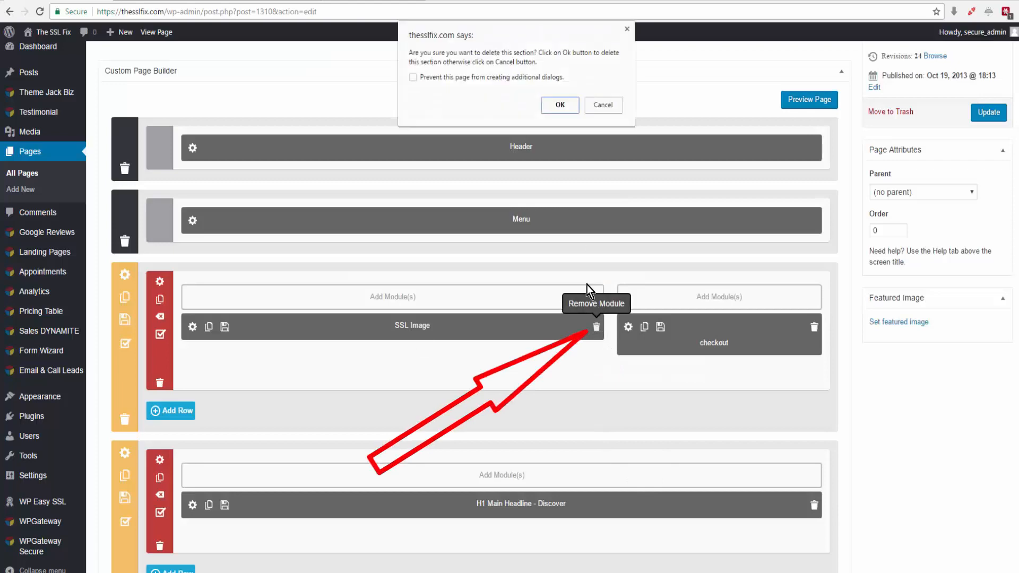
pyautogui.click(559, 105)
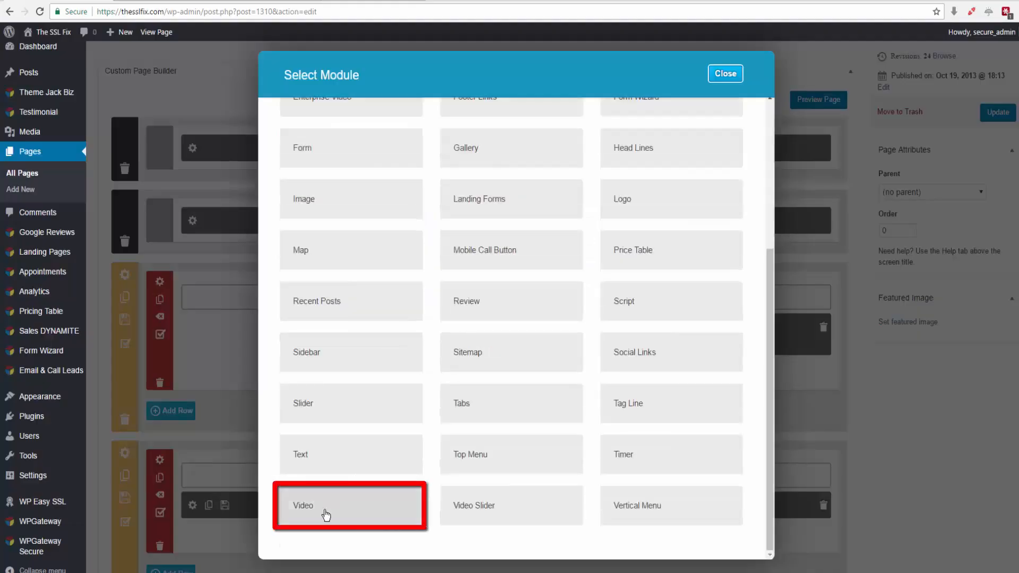
# Step: Add a Video module in the banner spot named ssl video and move to its Video URL field
pyautogui.click(325, 510)
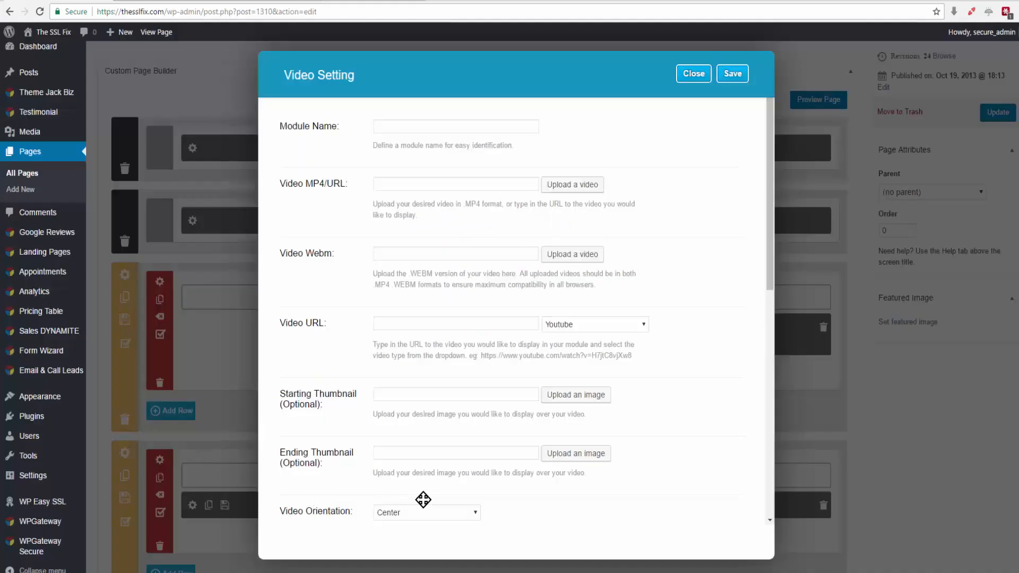
pyautogui.click(455, 127)
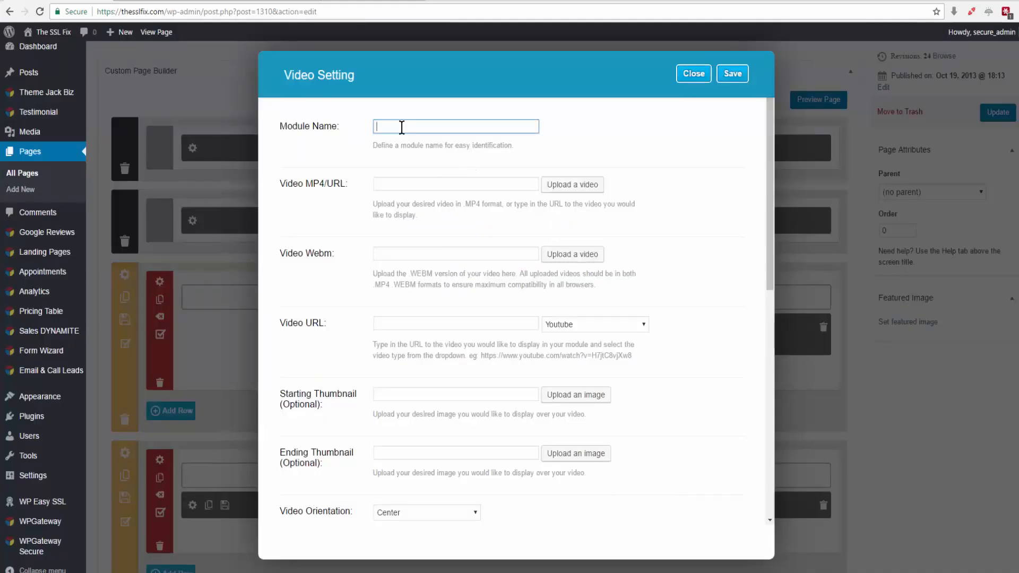
pyautogui.write('ssl video')
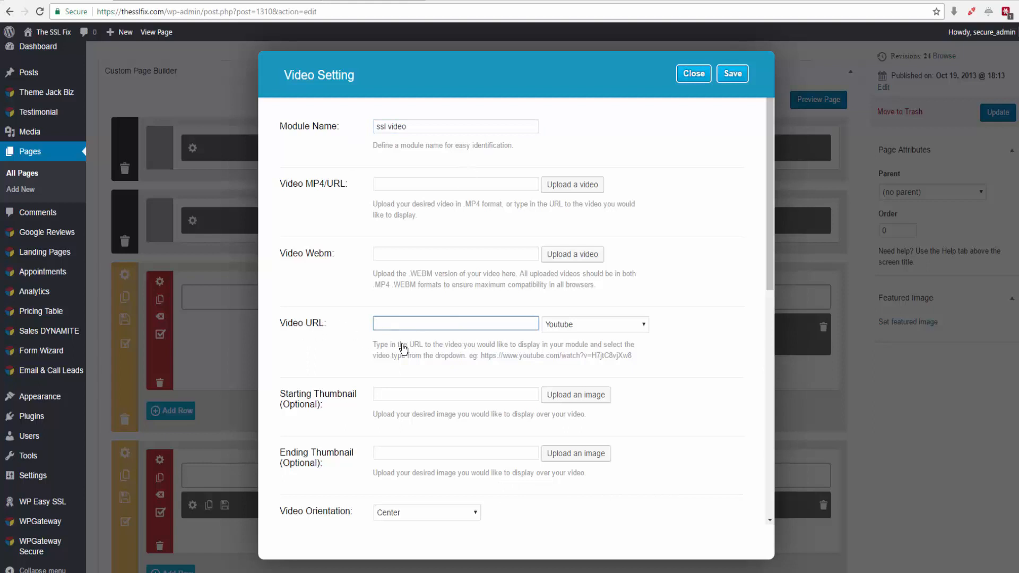
pyautogui.click(456, 324)
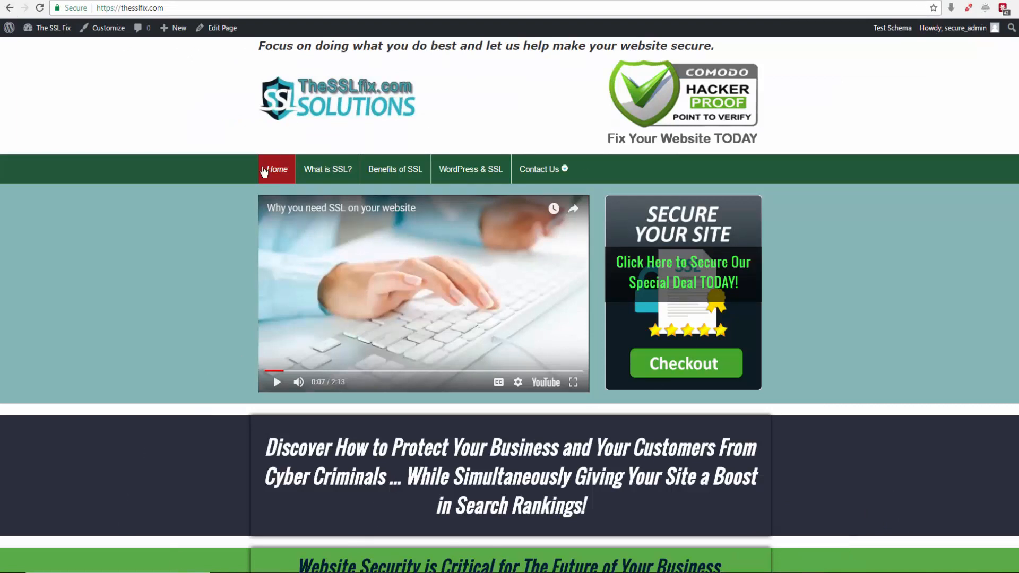
pyautogui.moveTo(598, 361)
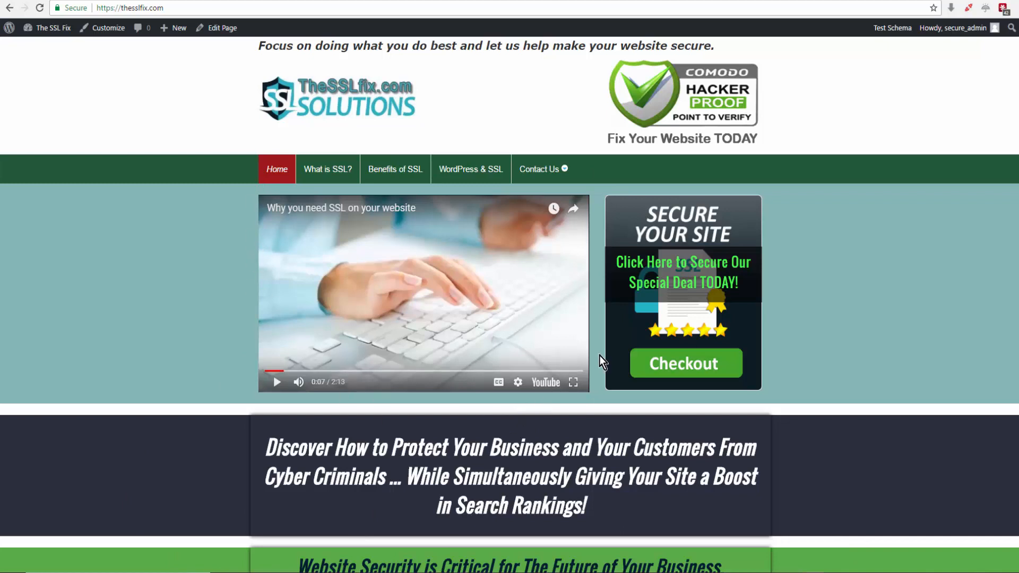
pyautogui.moveTo(534, 403)
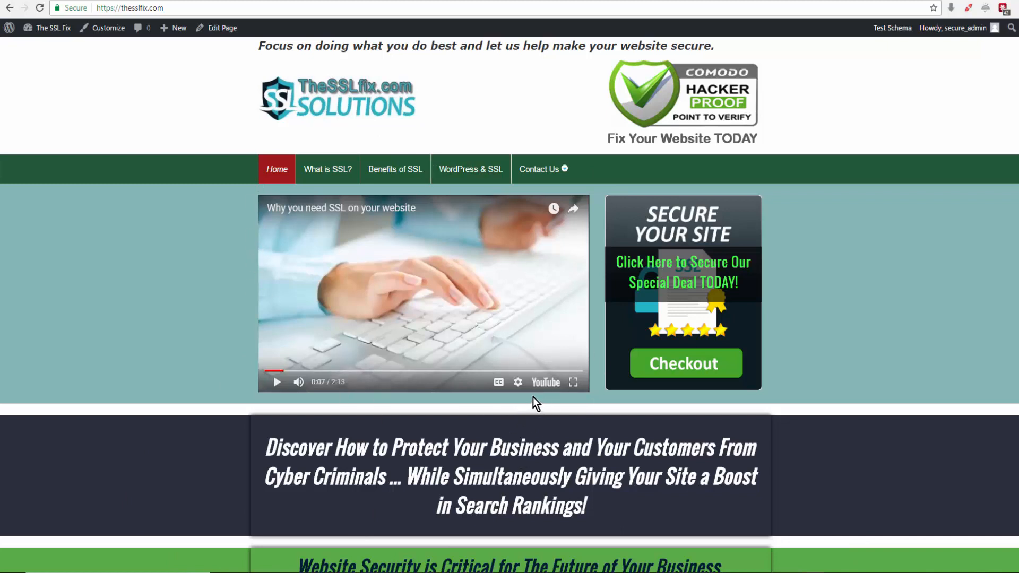
pyautogui.moveTo(544, 382)
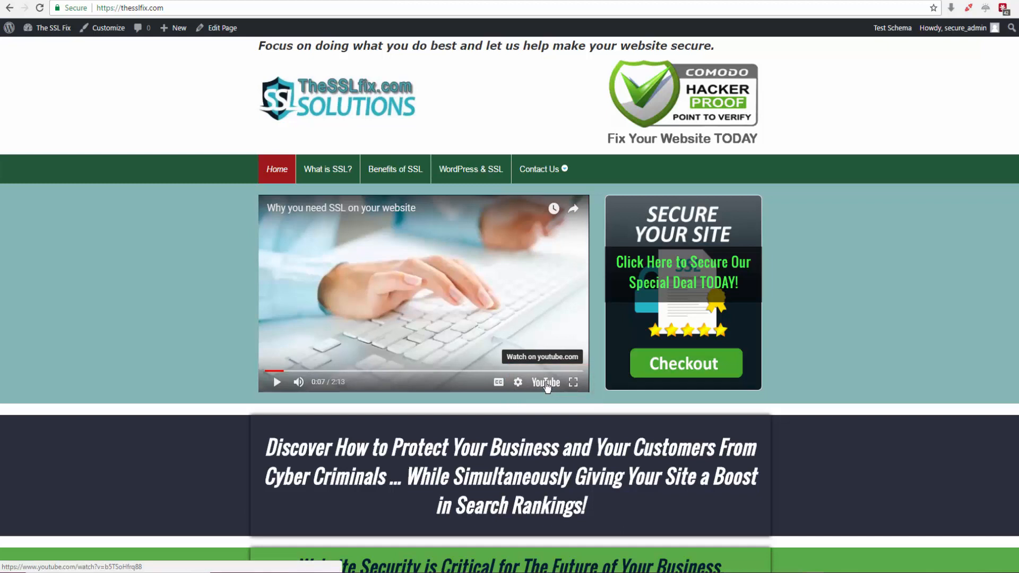
# Step: Open the home page's embedded SSL video on YouTube itself
pyautogui.click(546, 382)
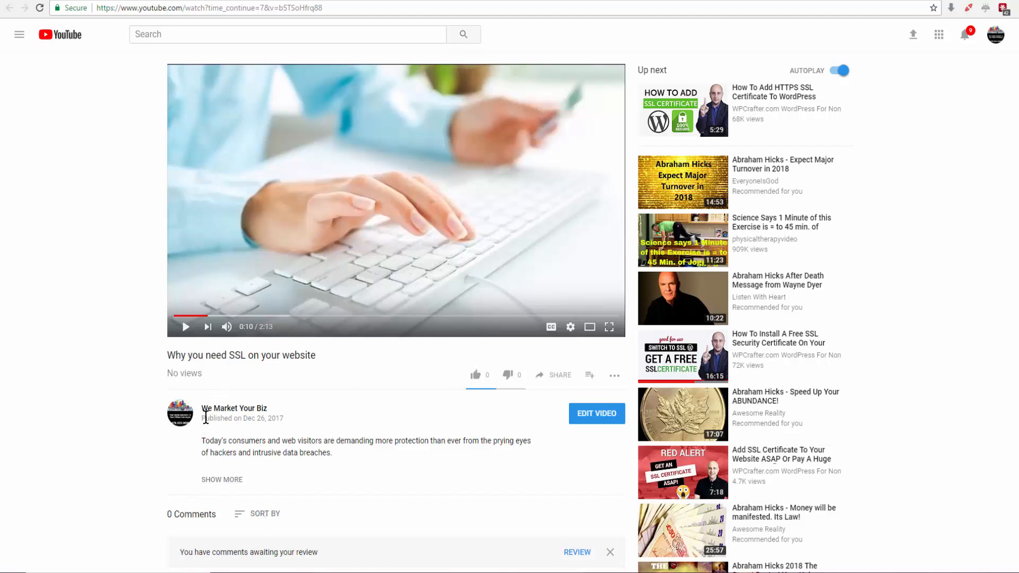
pyautogui.moveTo(215, 434)
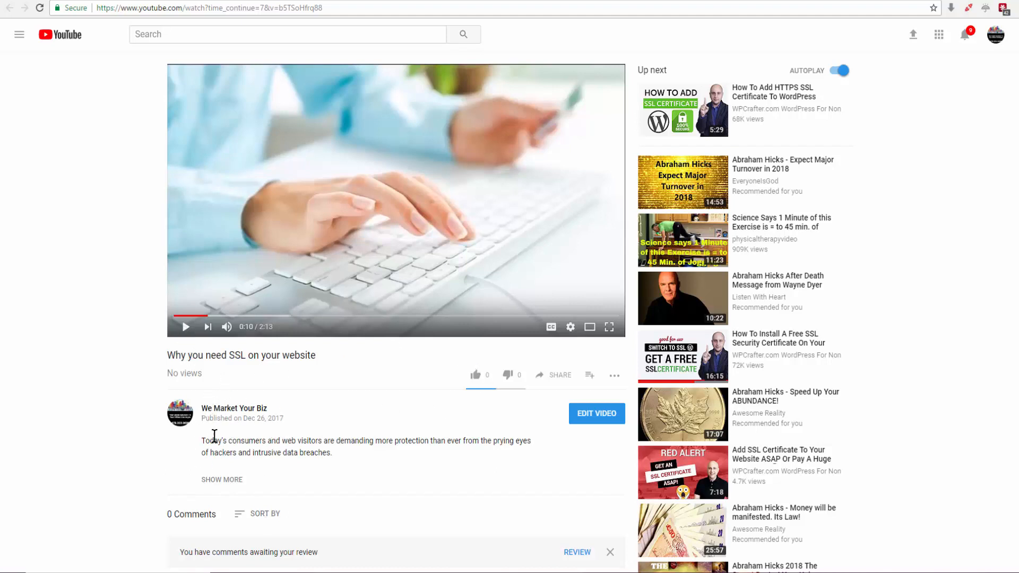
pyautogui.moveTo(218, 419)
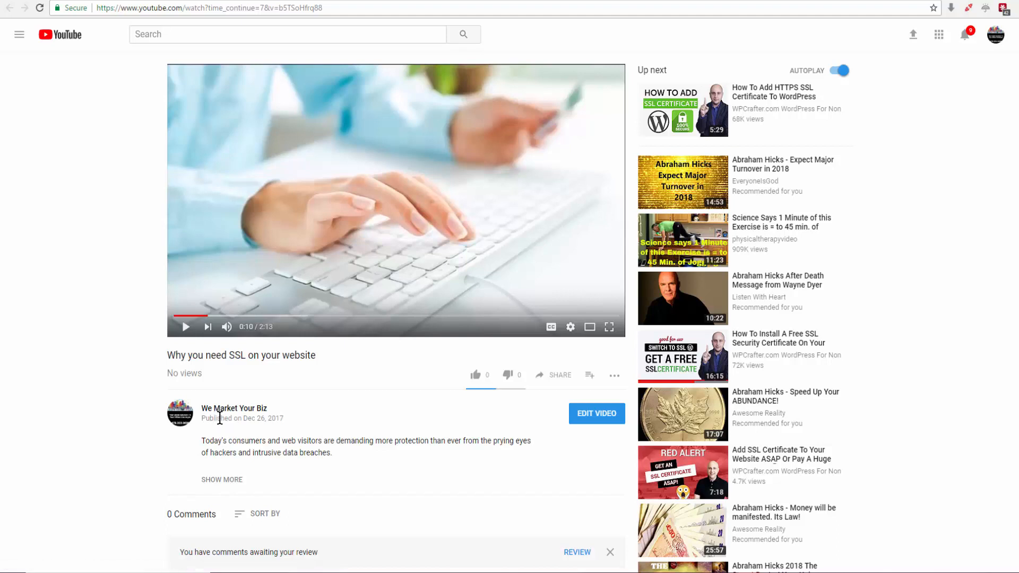
pyautogui.moveTo(225, 436)
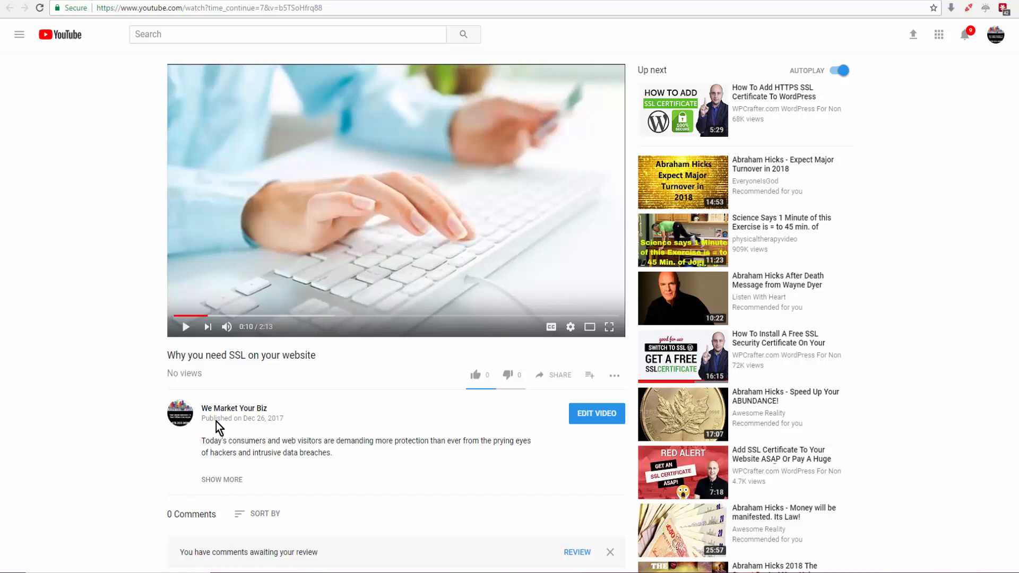
pyautogui.moveTo(102, 401)
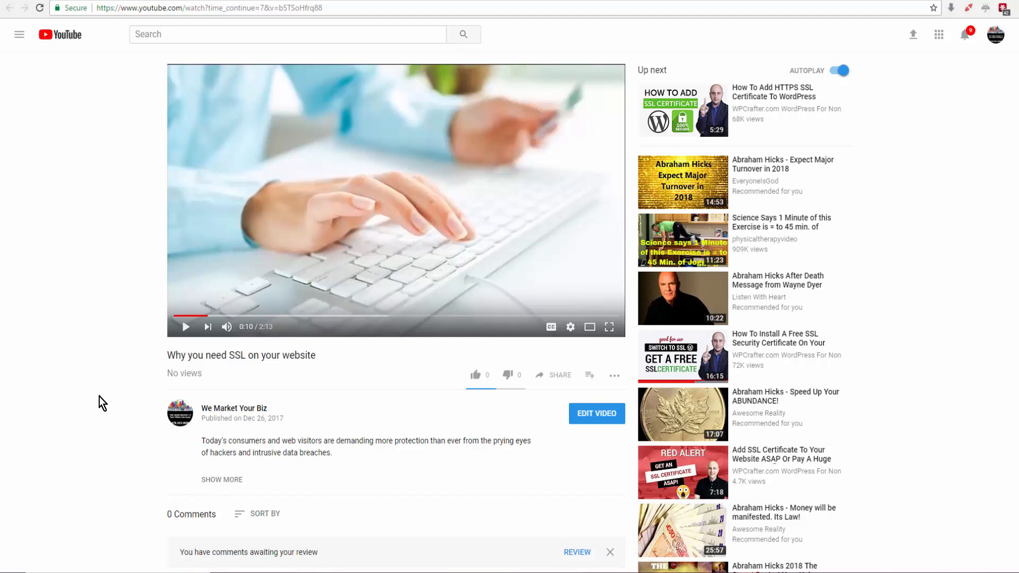
pyautogui.moveTo(102, 352)
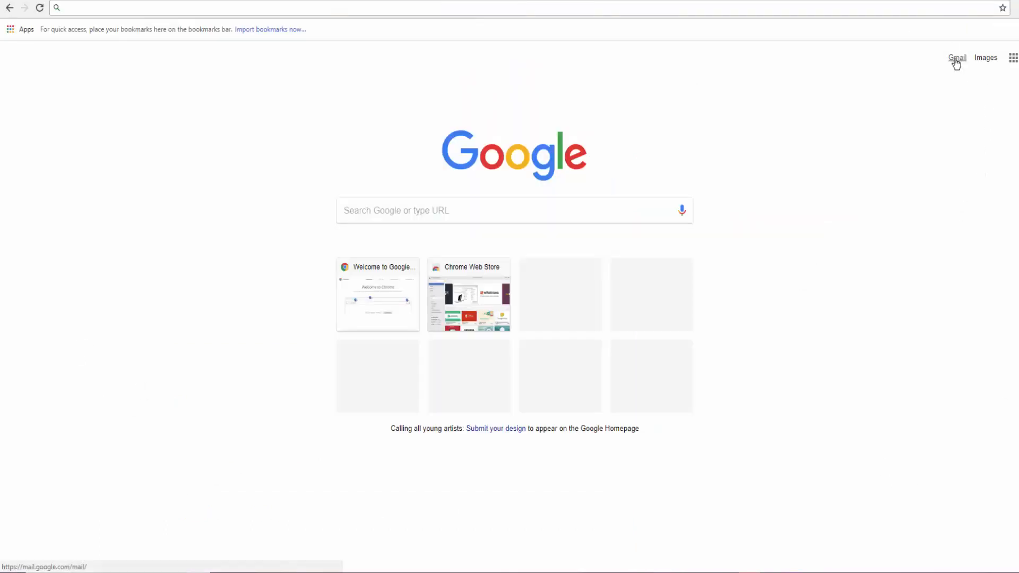
# Step: Go to youtube.com and begin signing in
pyautogui.click(189, 7)
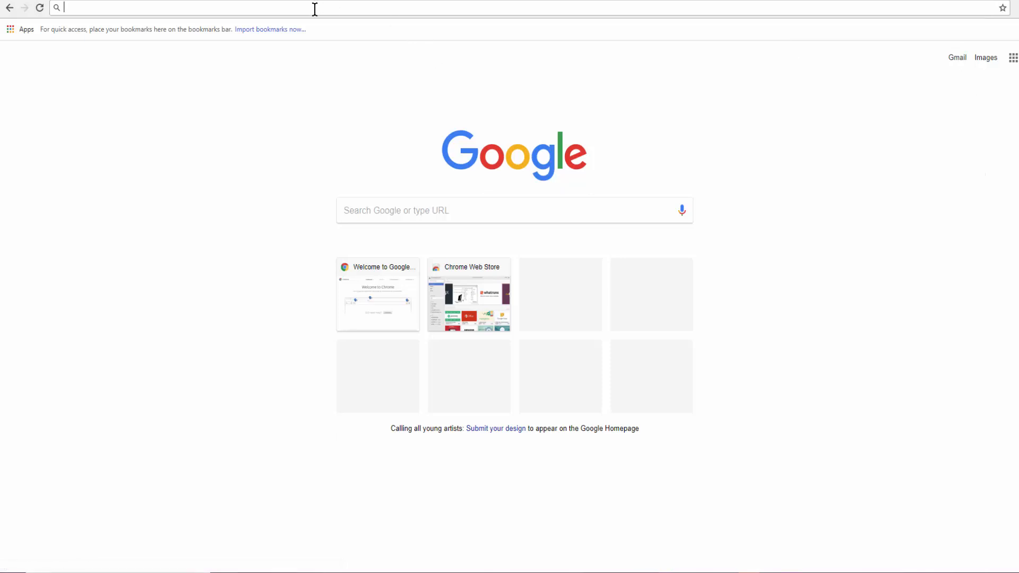
pyautogui.write('youtube.com')
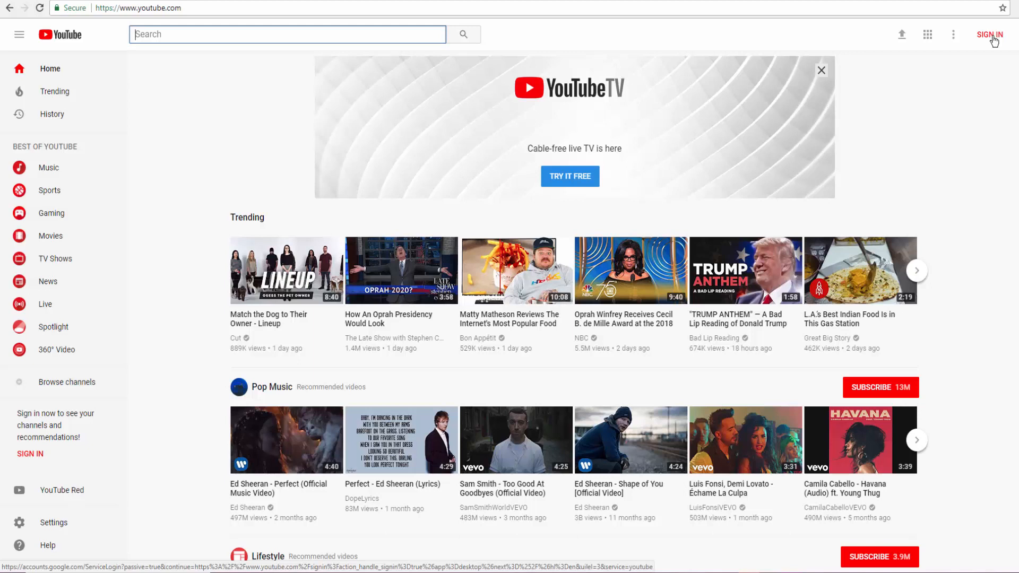
pyautogui.click(990, 34)
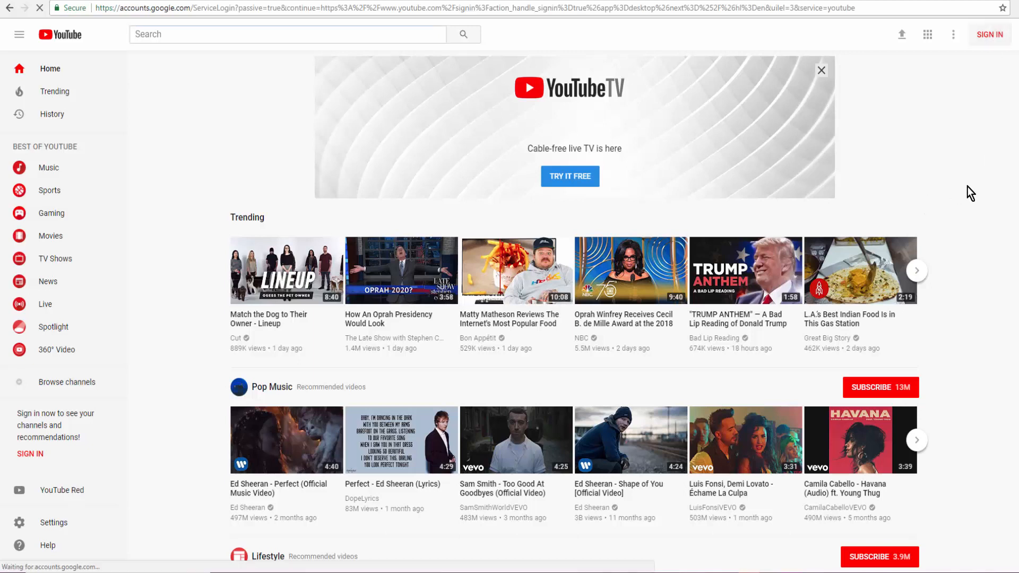
pyautogui.click(988, 34)
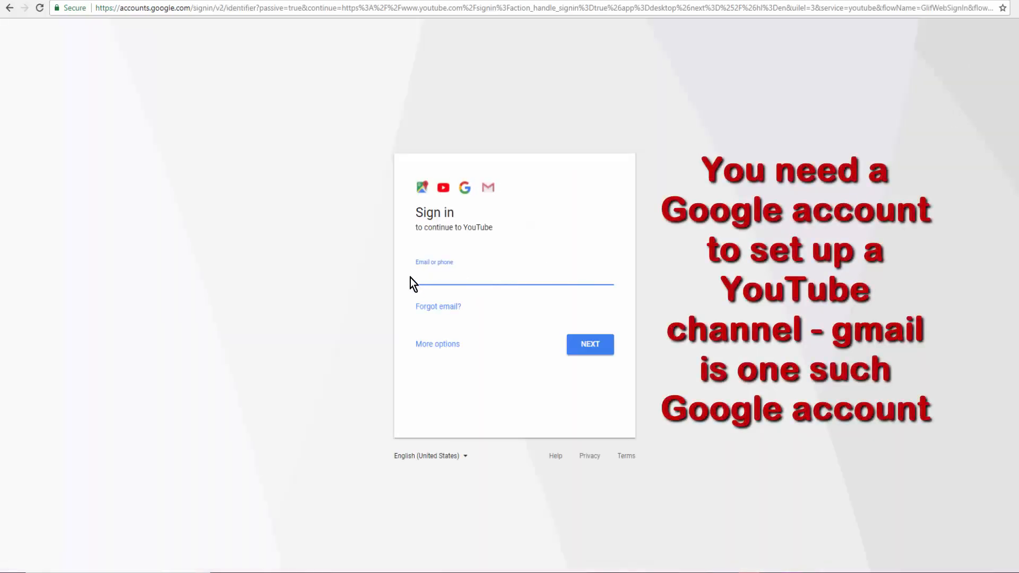
# Step: Sign in to YouTube with the Gmail address and password
pyautogui.click(513, 276)
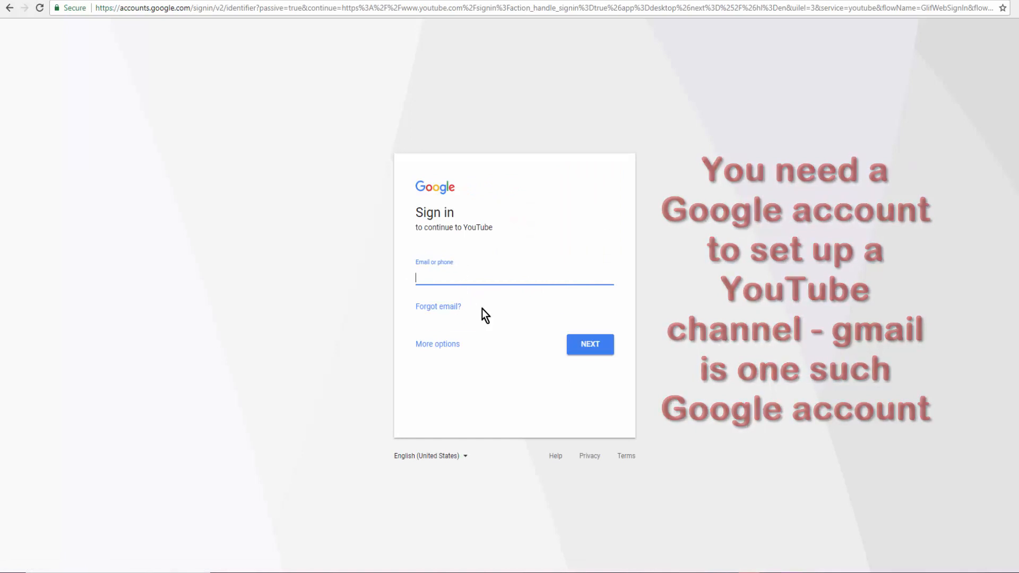
pyautogui.click(589, 344)
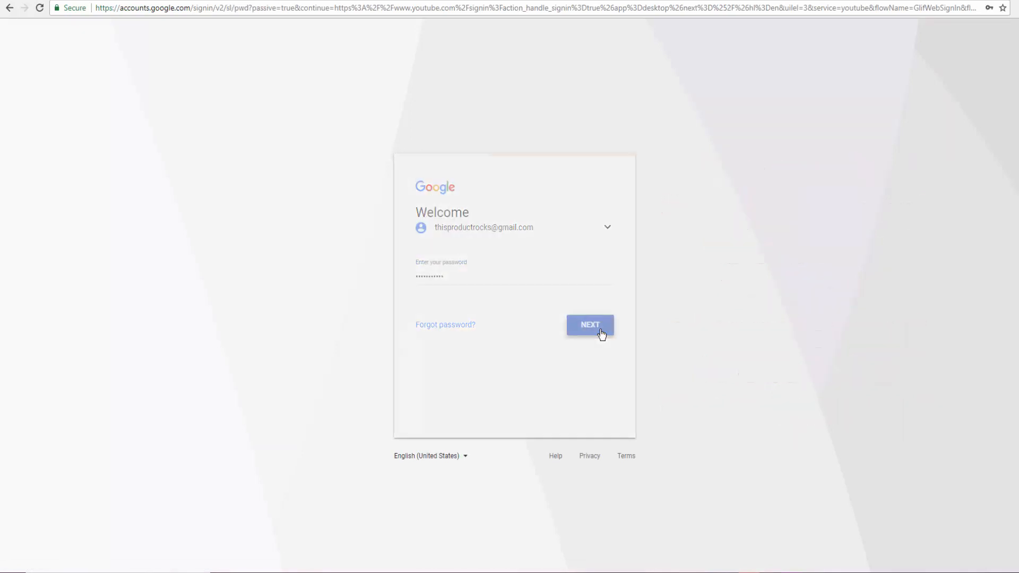
pyautogui.click(588, 324)
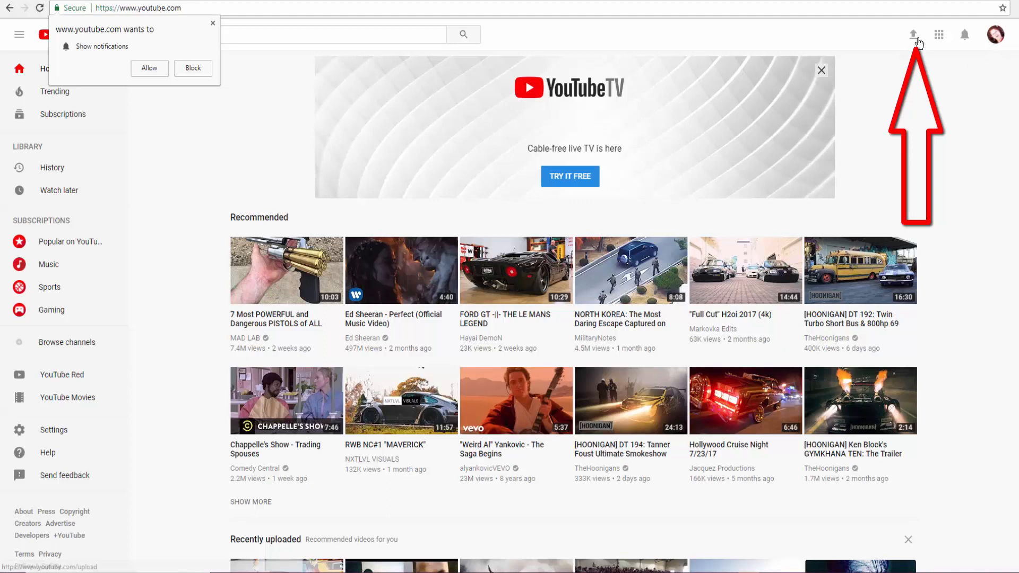
# Step: Create a YouTube channel for the account and reach the video upload page
pyautogui.click(912, 34)
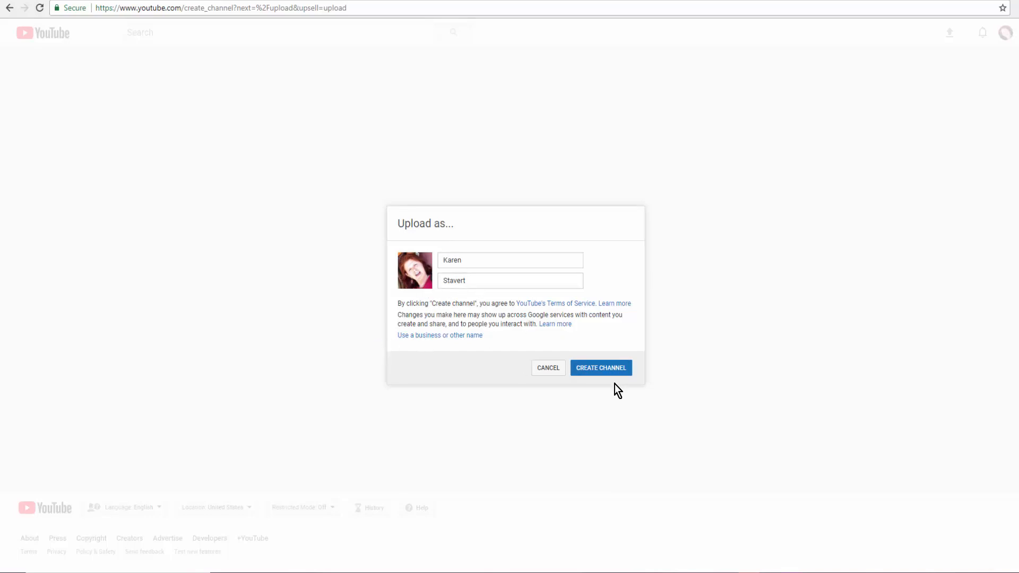
pyautogui.click(600, 367)
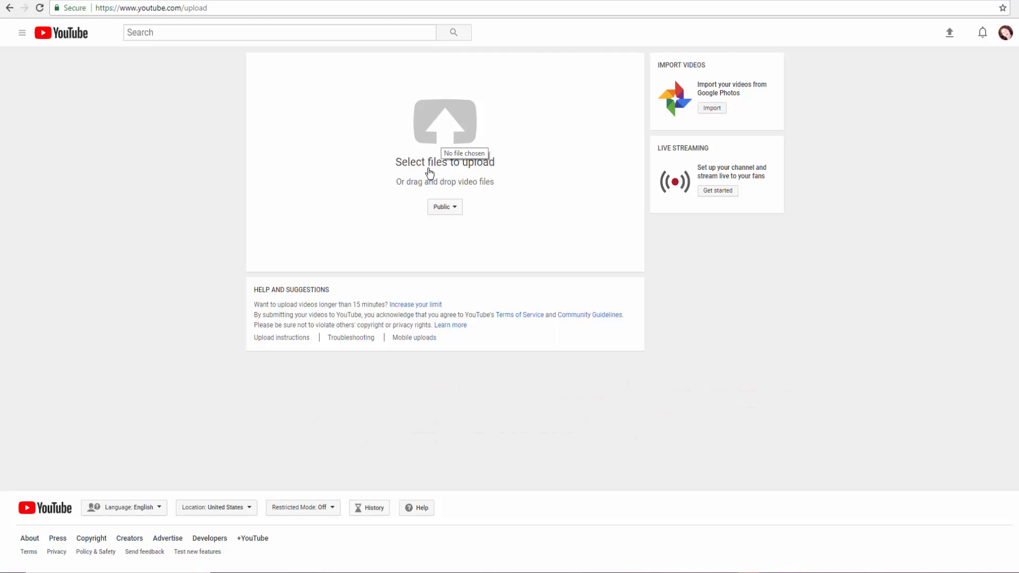
pyautogui.moveTo(581, 446)
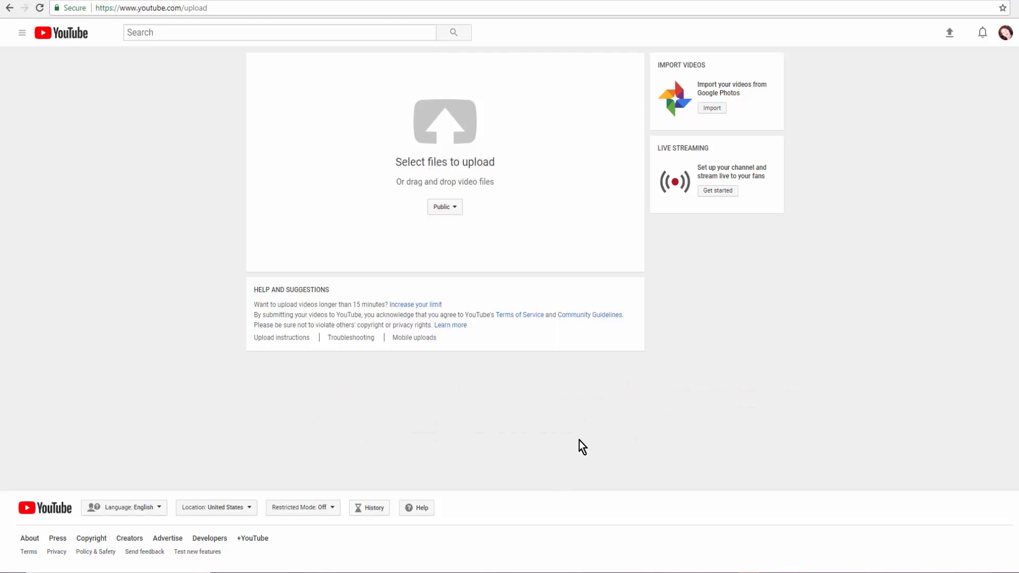
pyautogui.moveTo(499, 496)
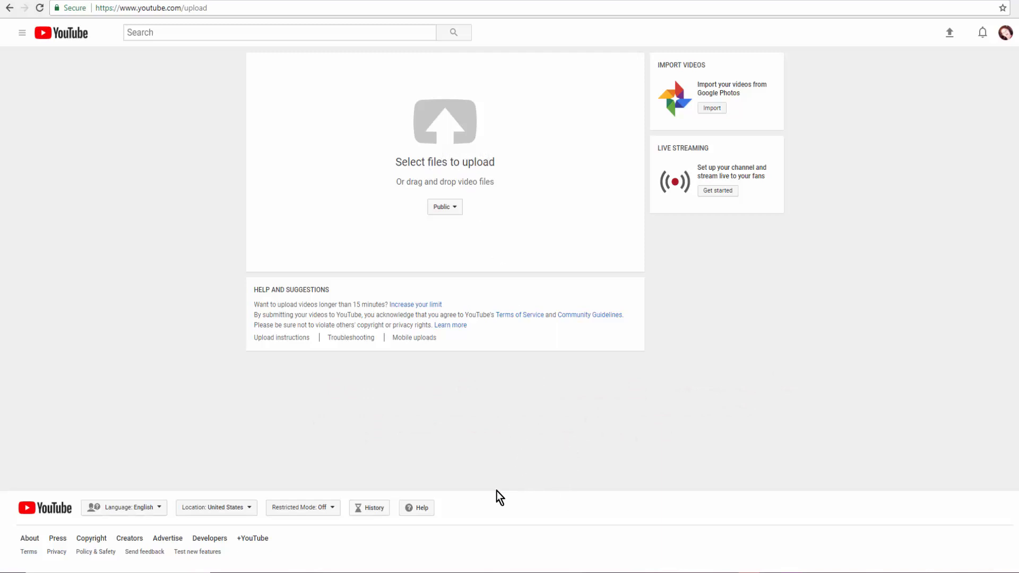
pyautogui.moveTo(172, 447)
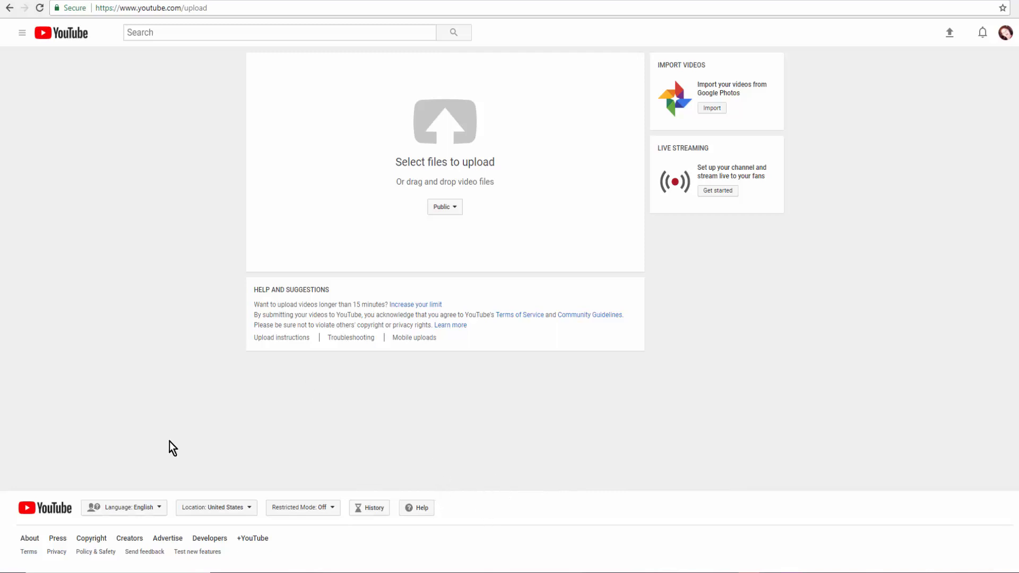
pyautogui.moveTo(233, 358)
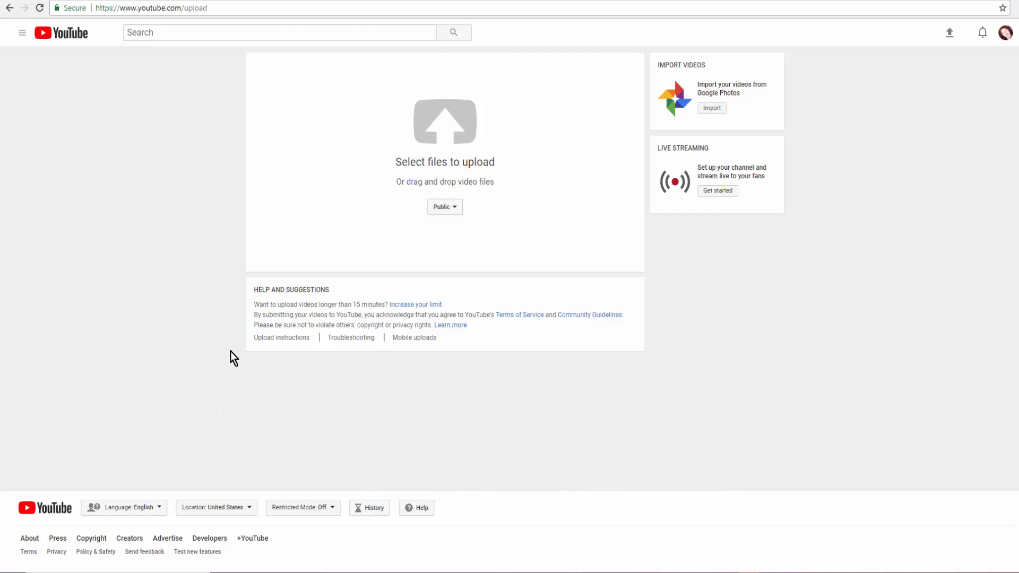
pyautogui.moveTo(647, 278)
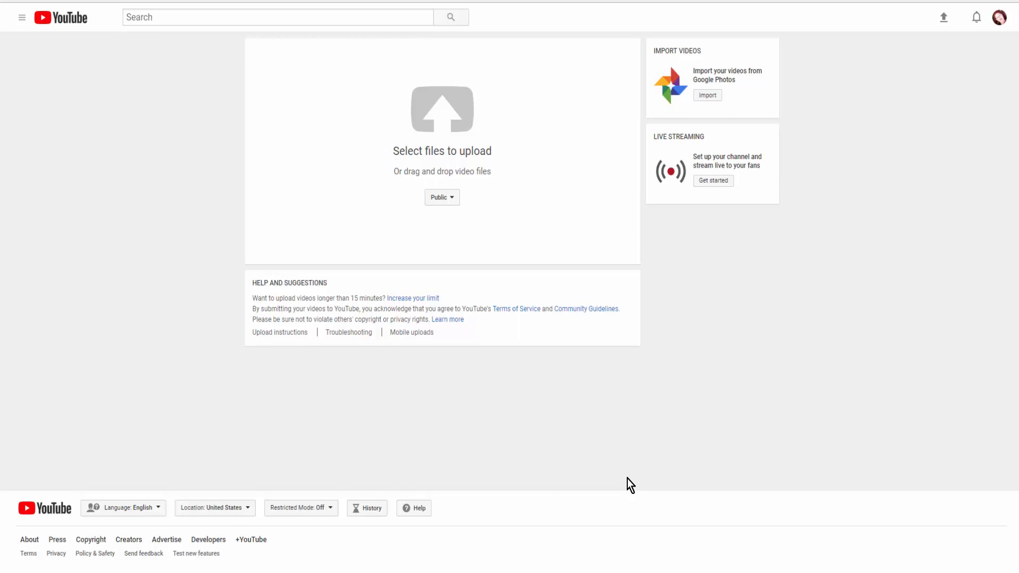
# Step: Open My channel and the Why you need SSL on your website video
pyautogui.click(1000, 38)
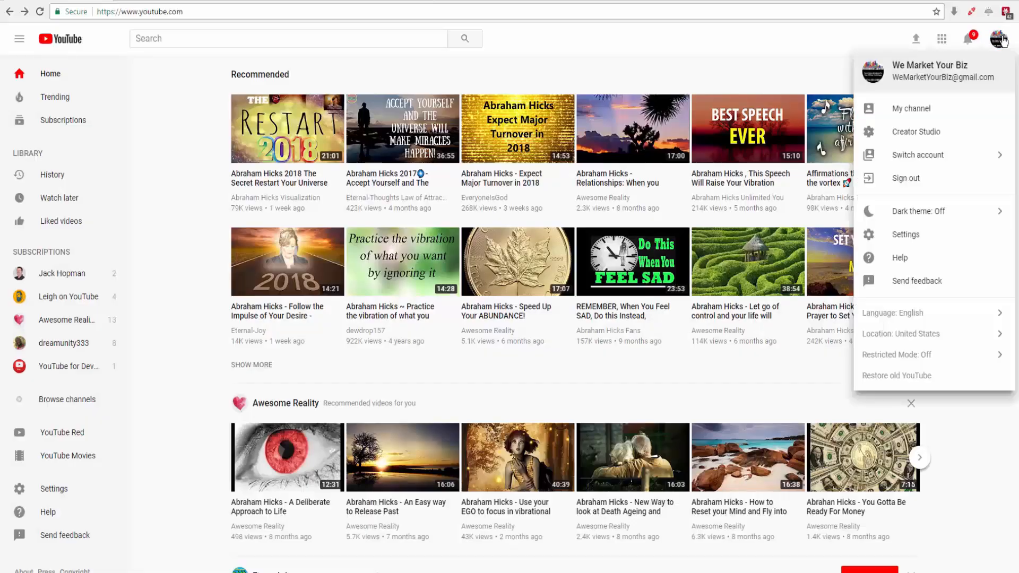
pyautogui.click(911, 109)
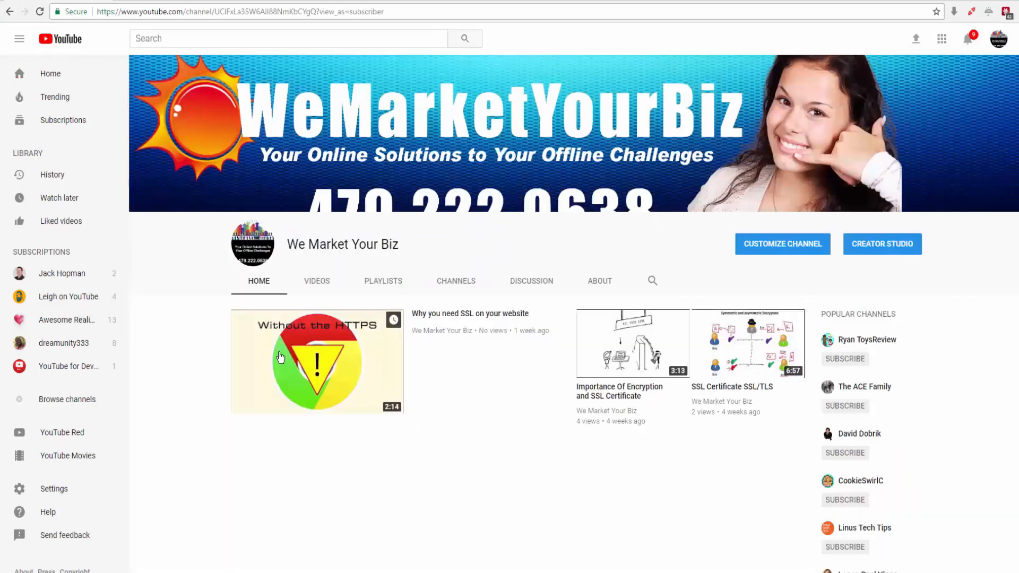
pyautogui.moveTo(314, 360)
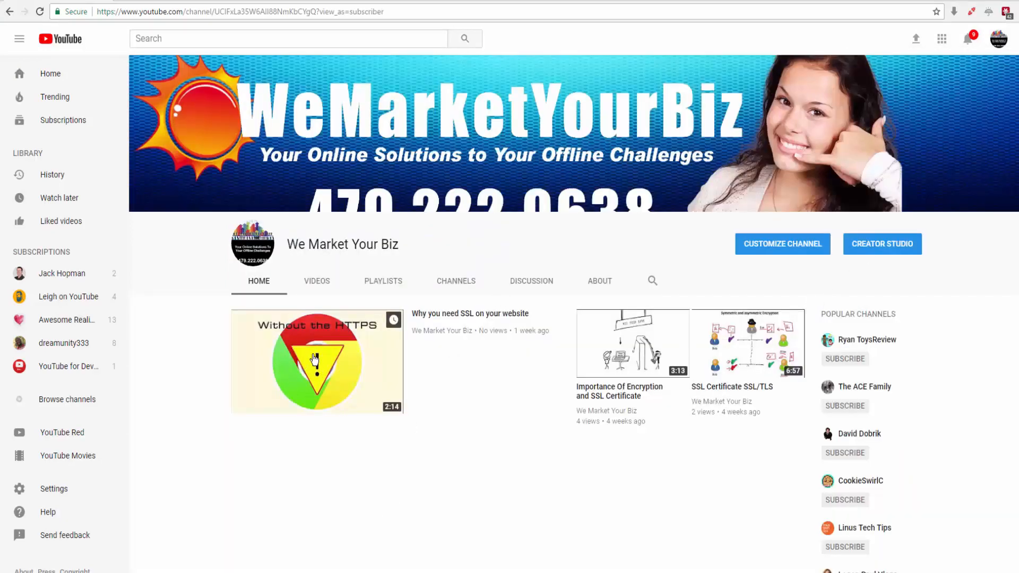
pyautogui.click(317, 360)
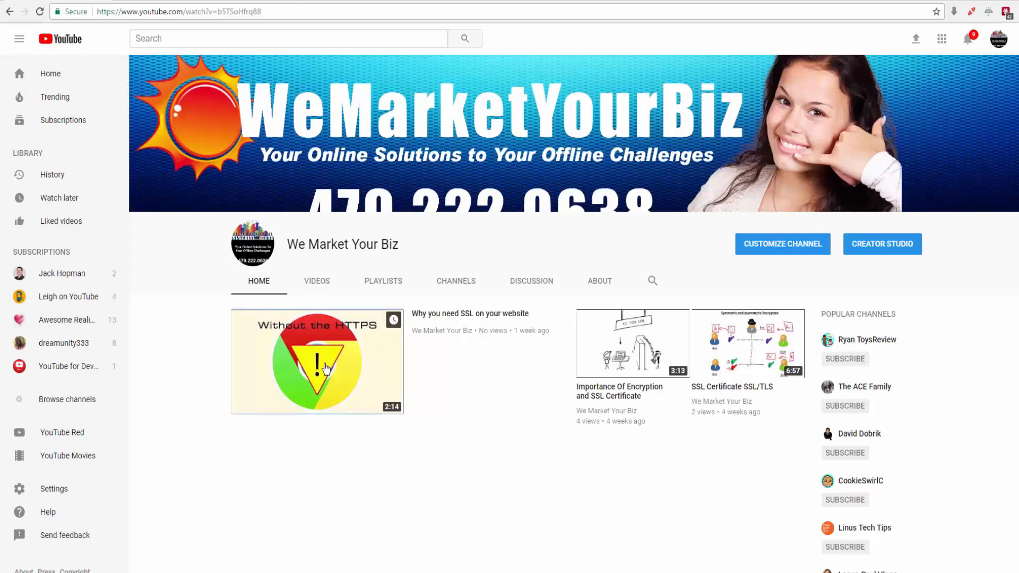
pyautogui.click(318, 361)
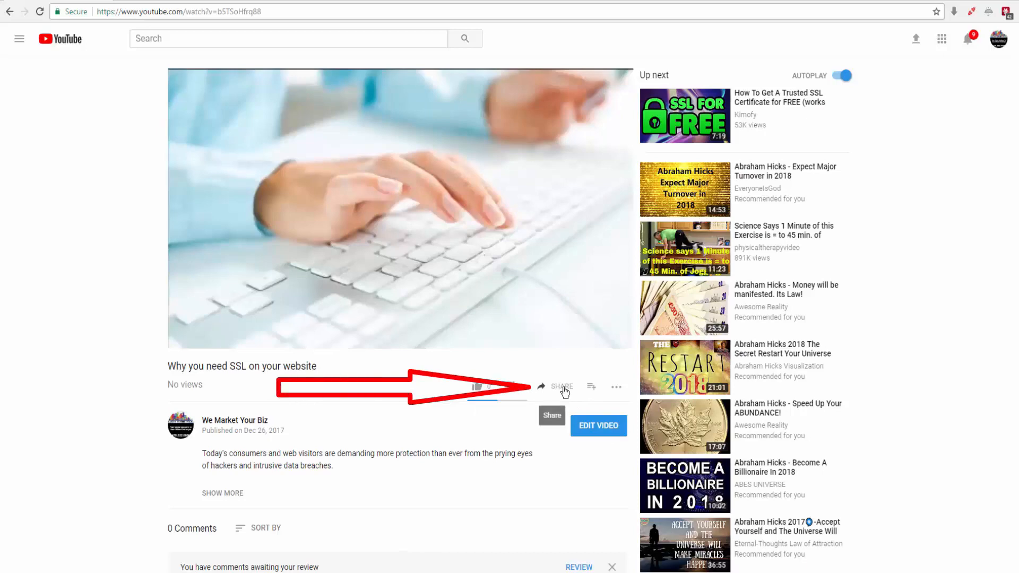
# Step: Bring up the video's share options, view the embed code, and copy the short youtu.be link
pyautogui.click(558, 386)
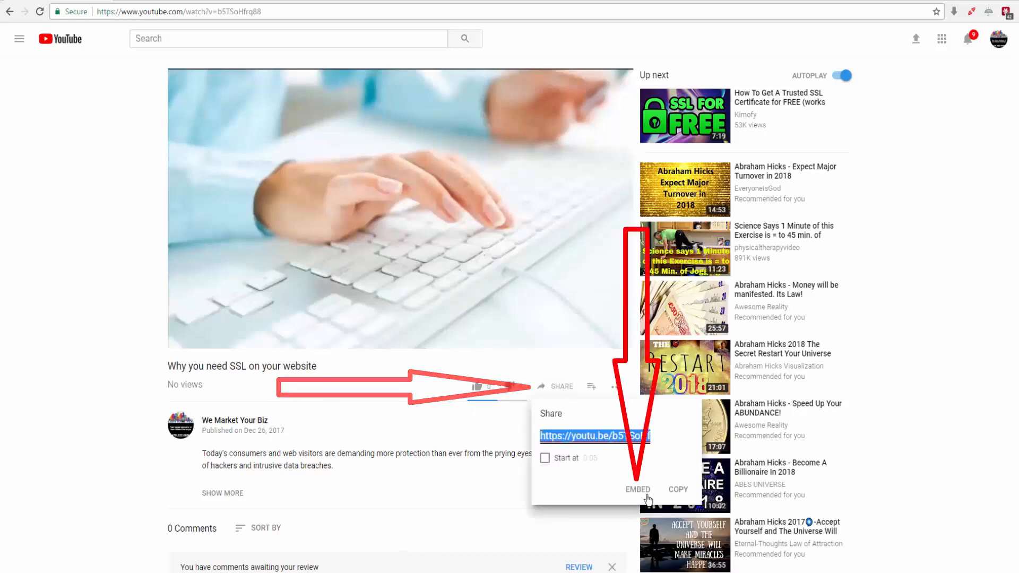
pyautogui.click(638, 490)
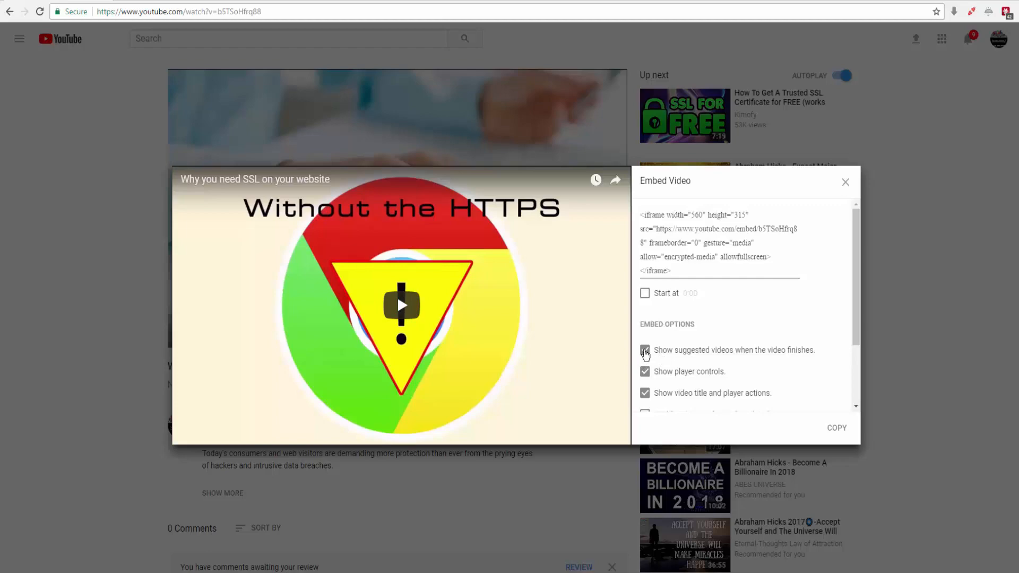
pyautogui.click(644, 350)
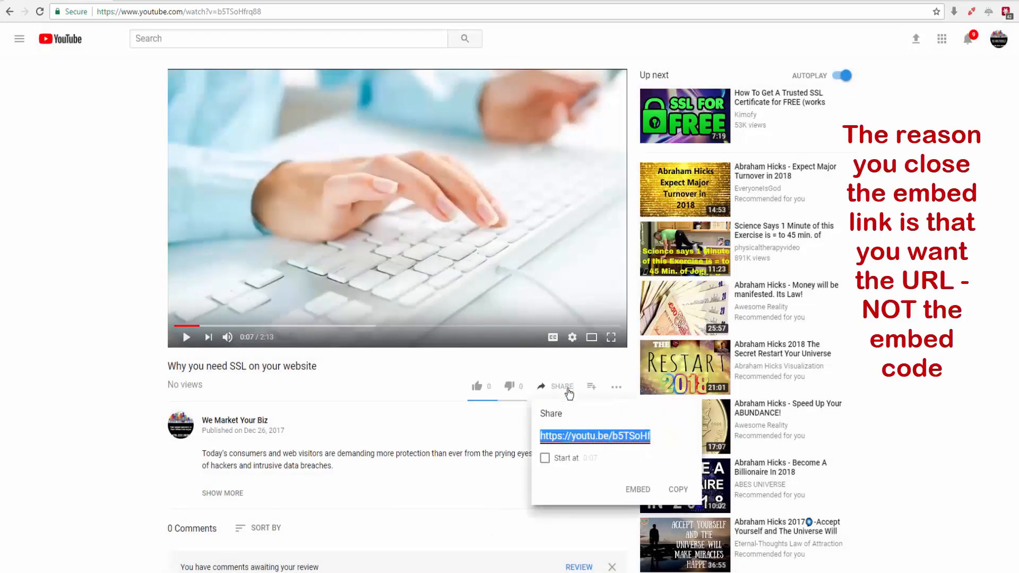
pyautogui.rightClick(594, 436)
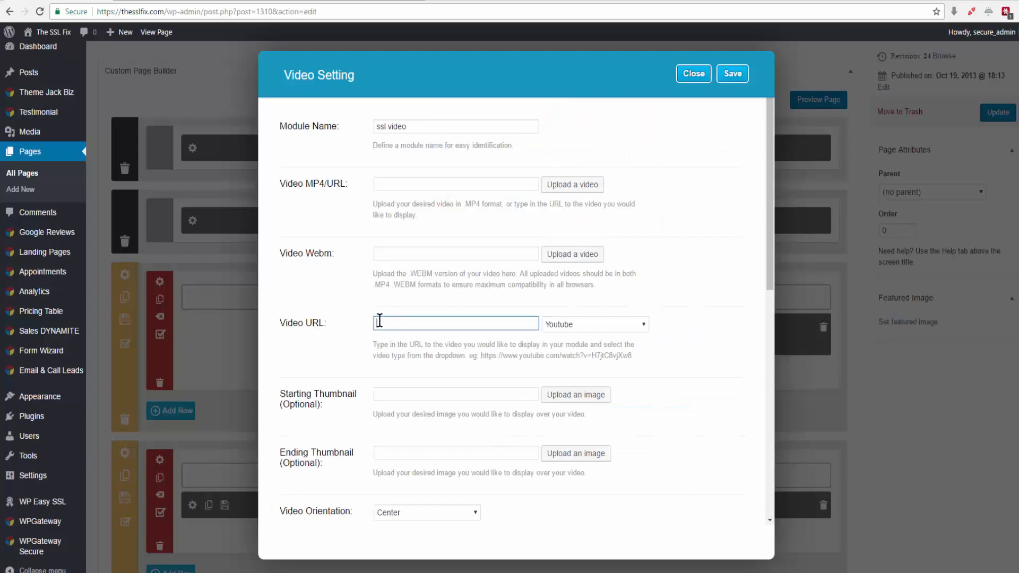
pyautogui.write('https://youtu.be/b5TSoHfrq88')
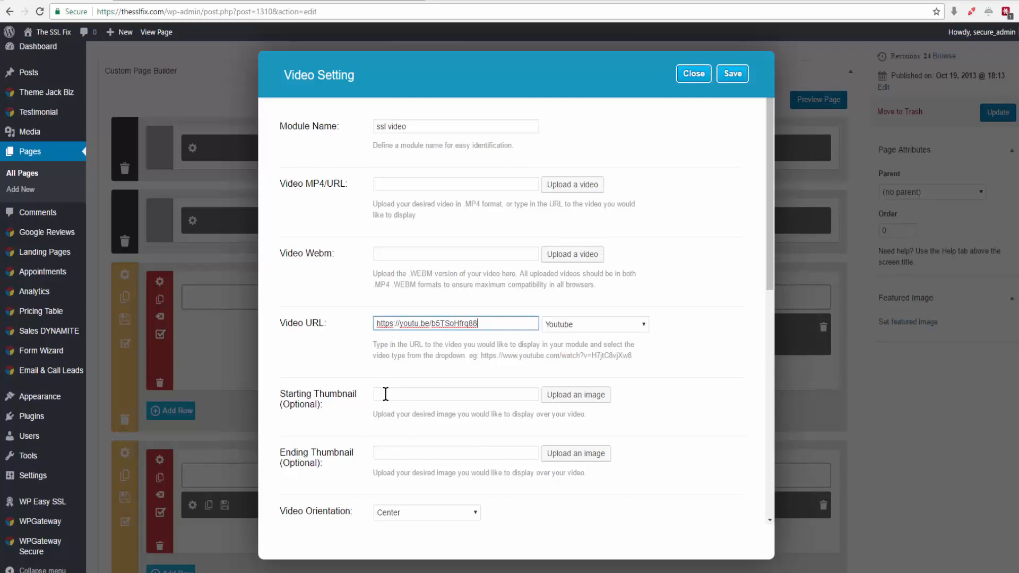
pyautogui.moveTo(300, 397)
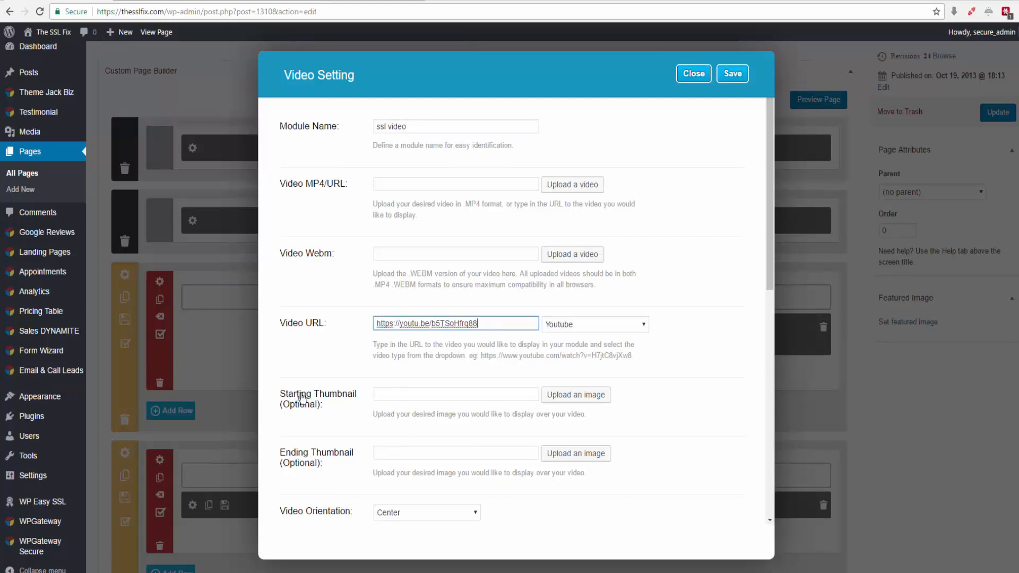
pyautogui.moveTo(315, 473)
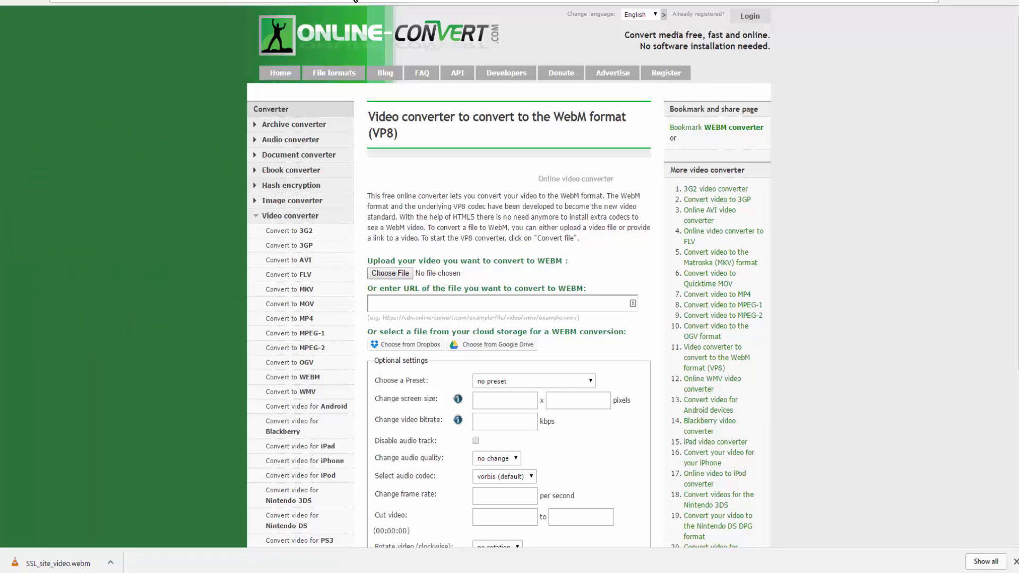
pyautogui.moveTo(525, 360)
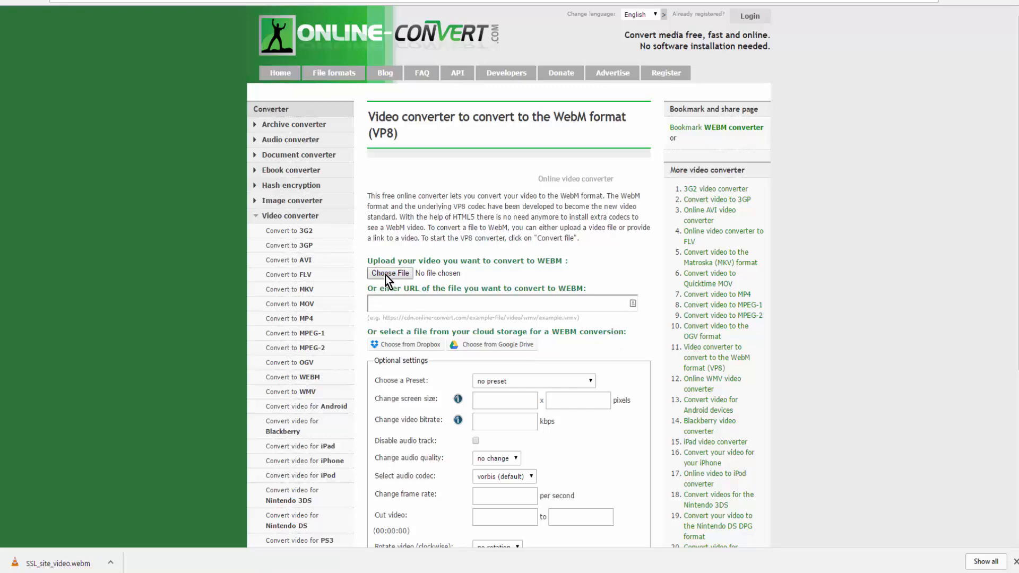
# Step: Select SSL site video.mp4 and start converting it to WebM
pyautogui.click(389, 273)
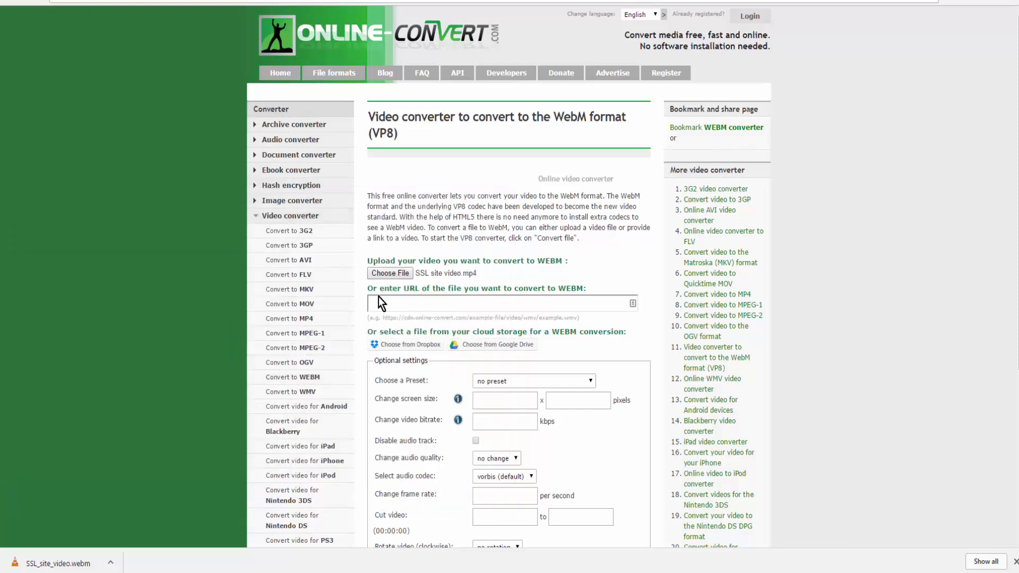
pyautogui.scroll(-3)
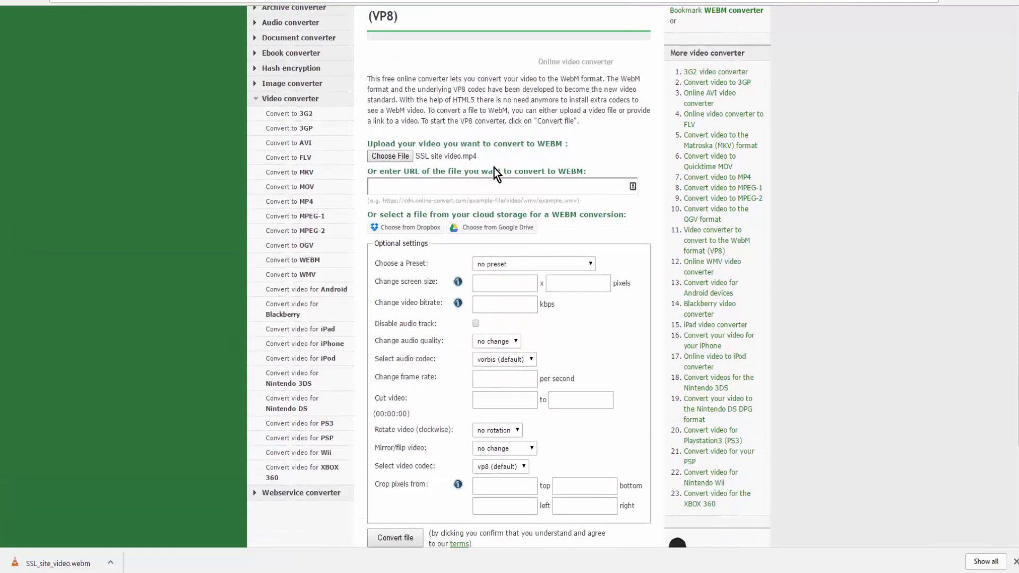
pyautogui.scroll(-3)
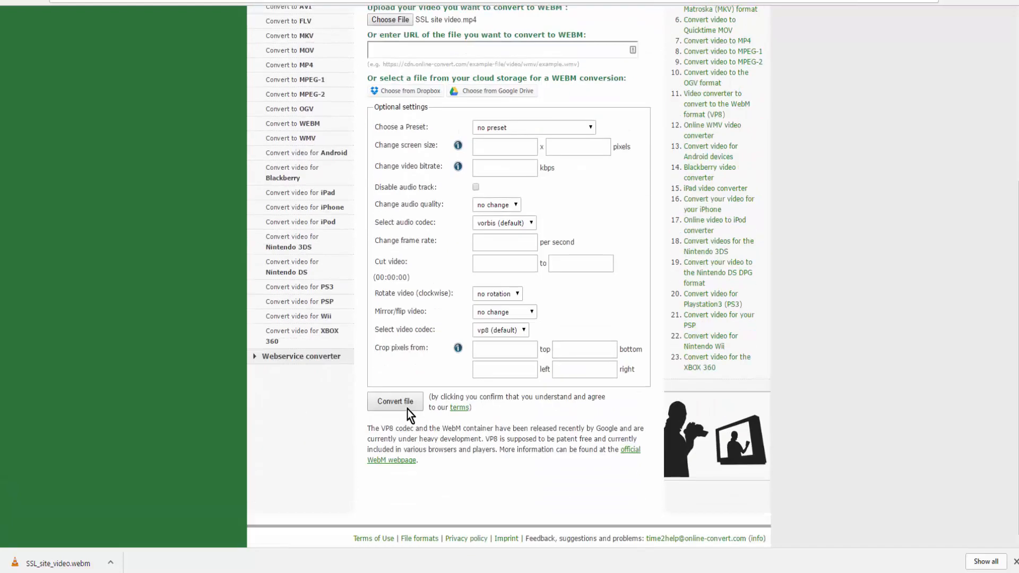
pyautogui.scroll(-3)
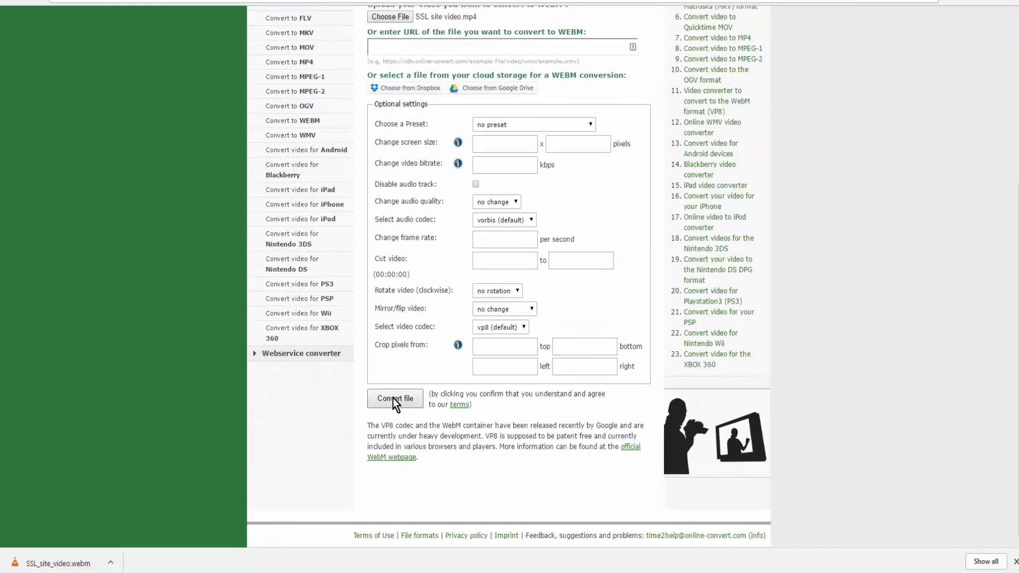
pyautogui.click(395, 398)
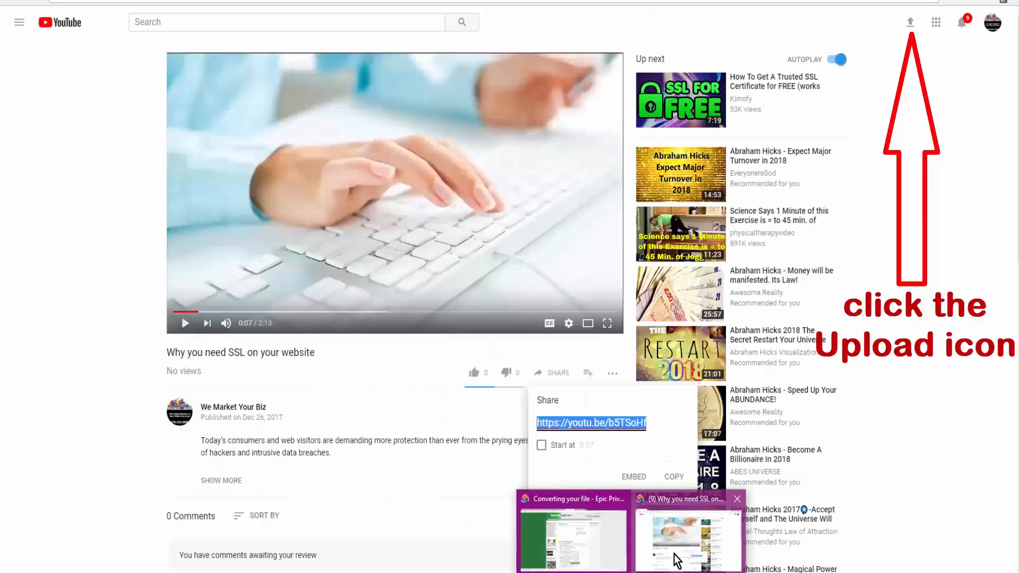
# Step: Upload the WebM version of the SSL video, review its advanced settings, and publish it
pyautogui.click(909, 22)
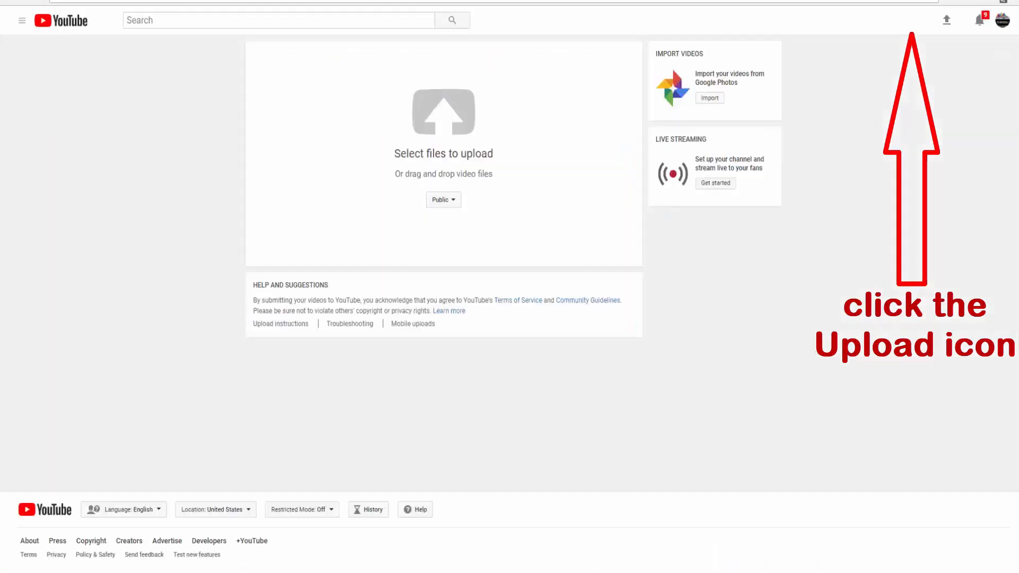
pyautogui.click(443, 110)
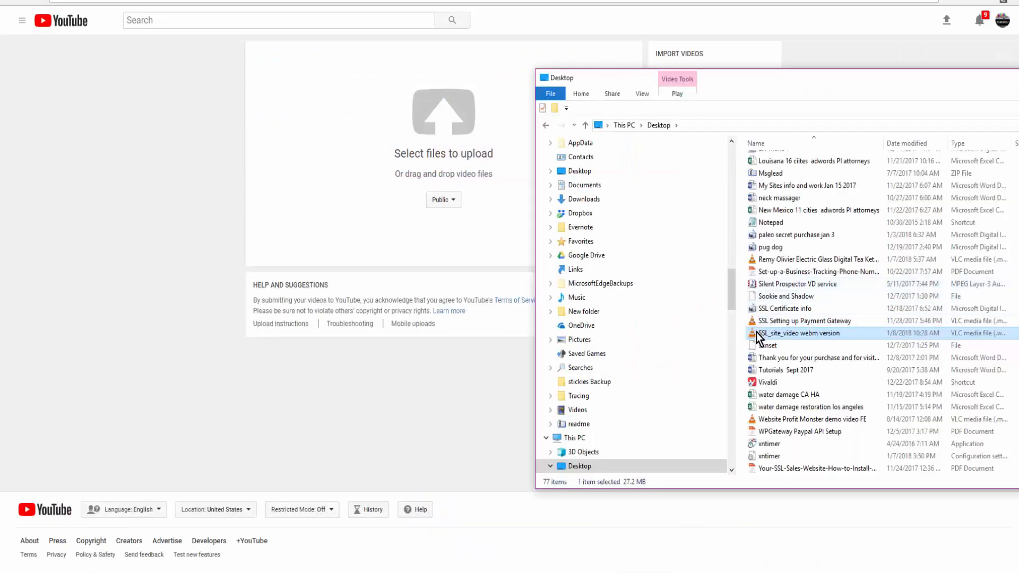
pyautogui.doubleClick(798, 332)
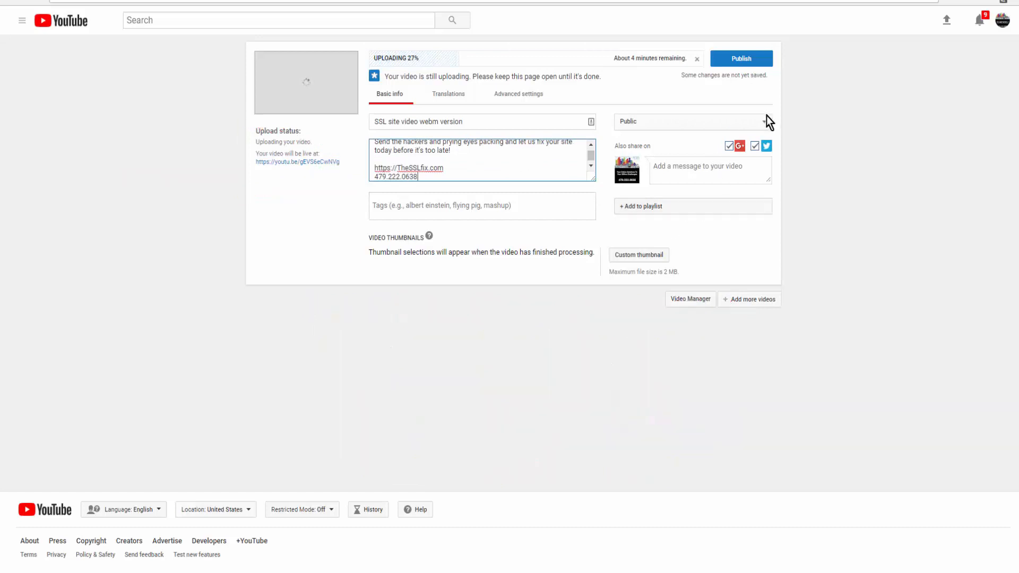
pyautogui.moveTo(478, 272)
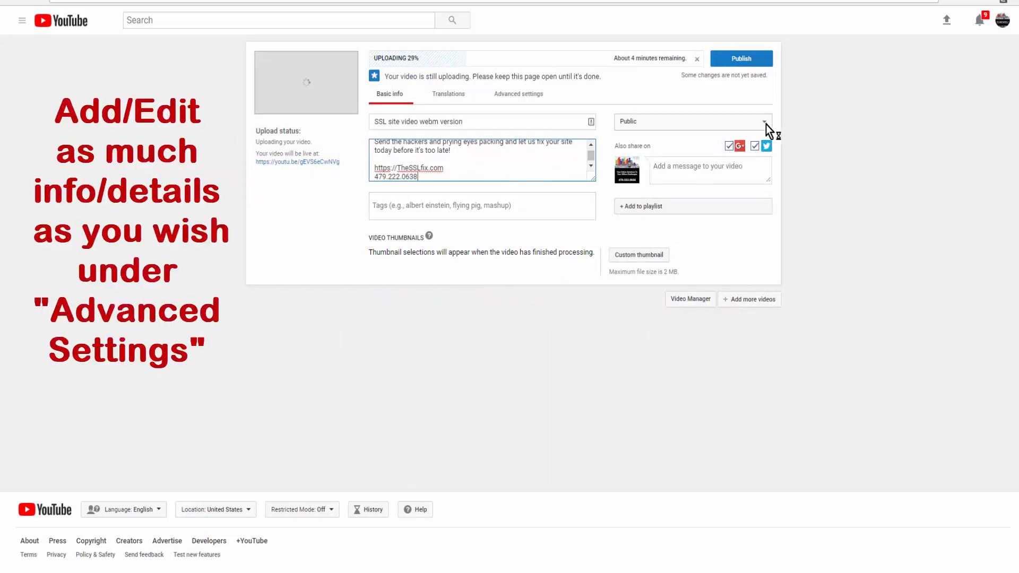
pyautogui.click(518, 94)
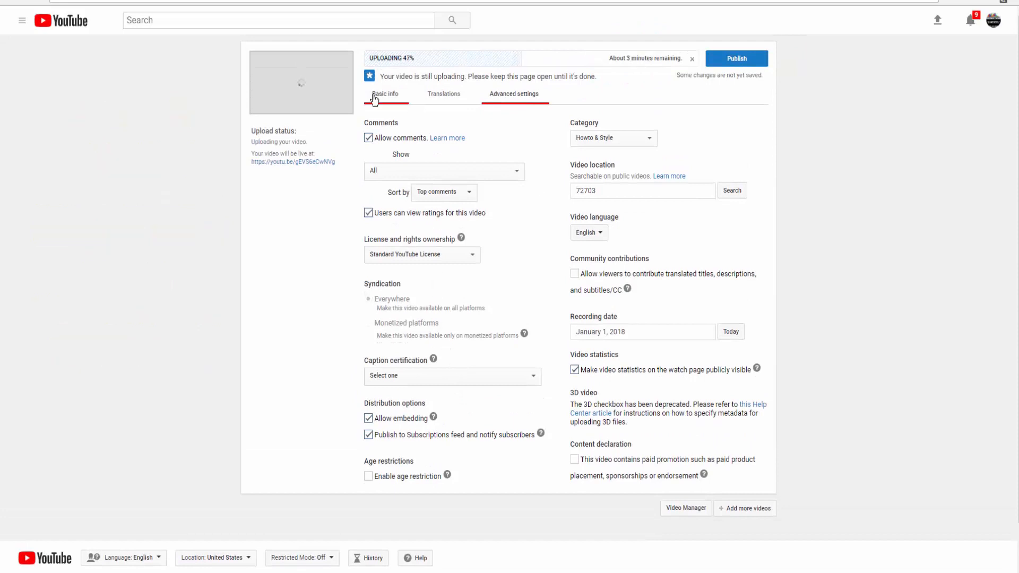
pyautogui.click(389, 93)
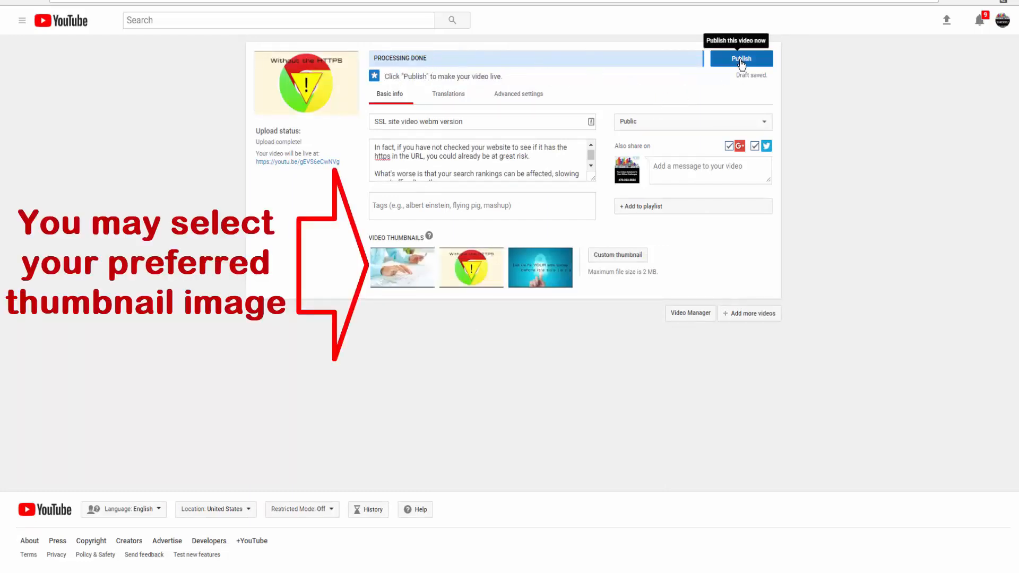
pyautogui.click(741, 58)
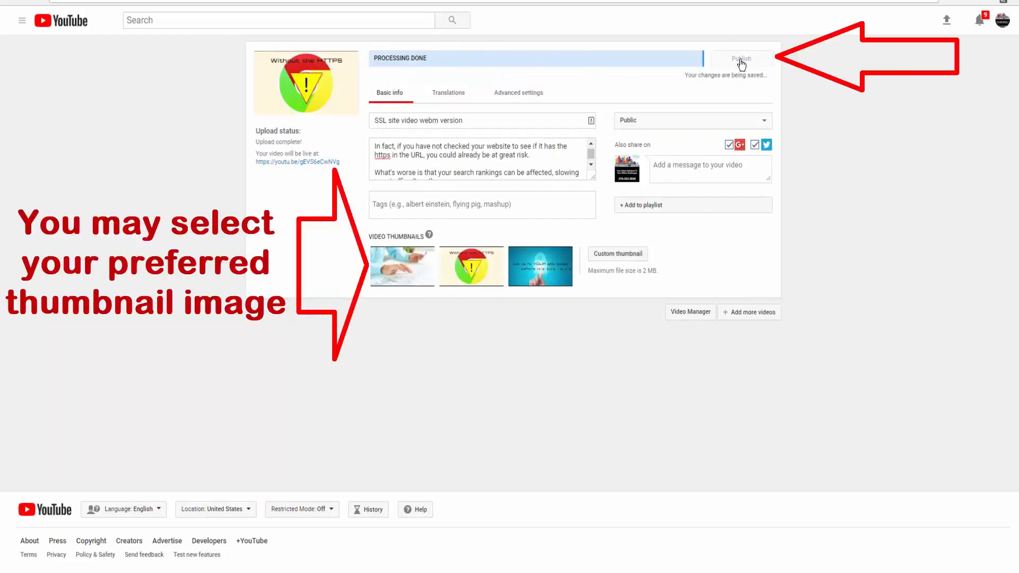
pyautogui.click(741, 58)
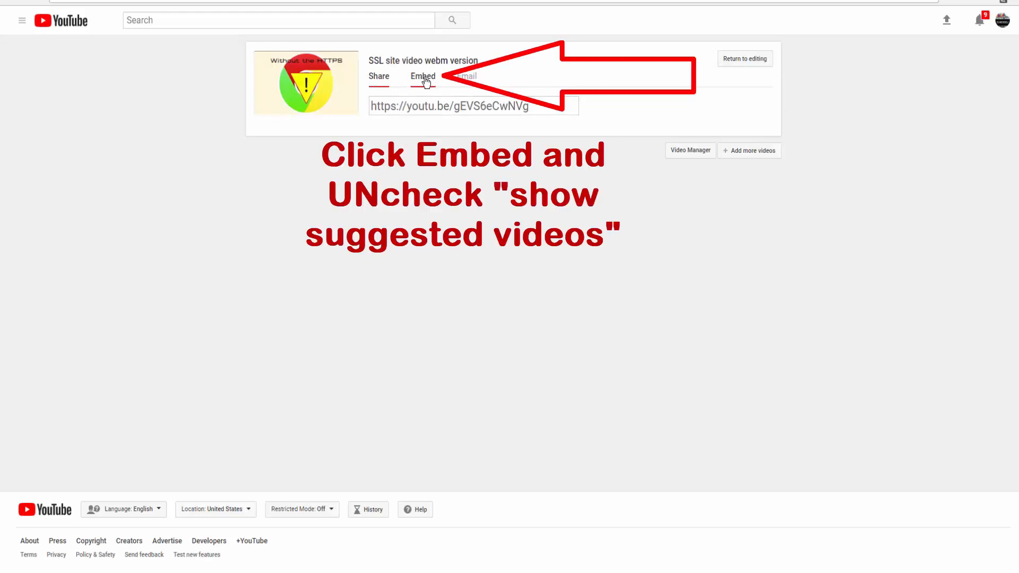
# Step: Get the video's embed code with Show suggested videos turned off
pyautogui.click(422, 77)
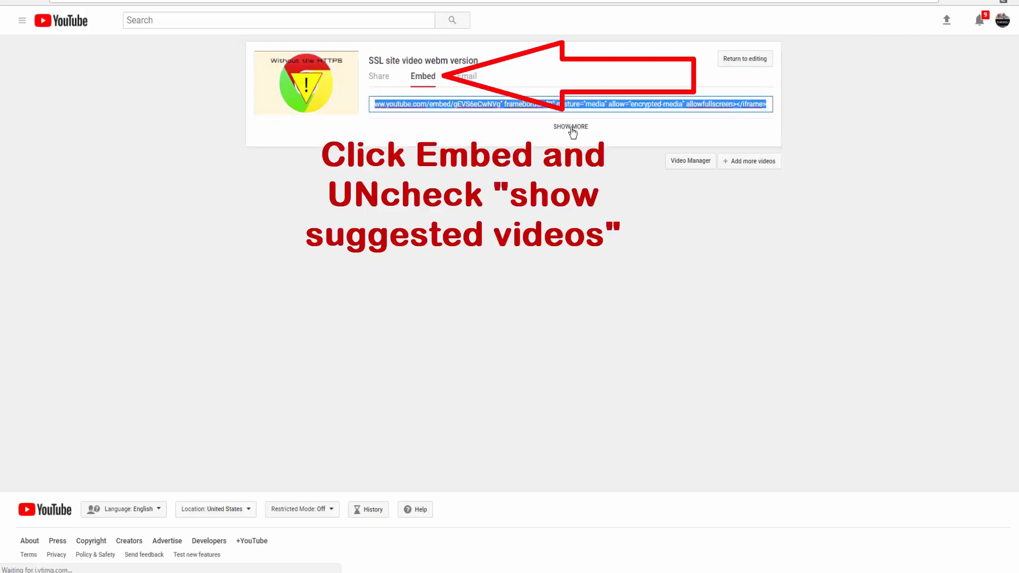
pyautogui.click(570, 127)
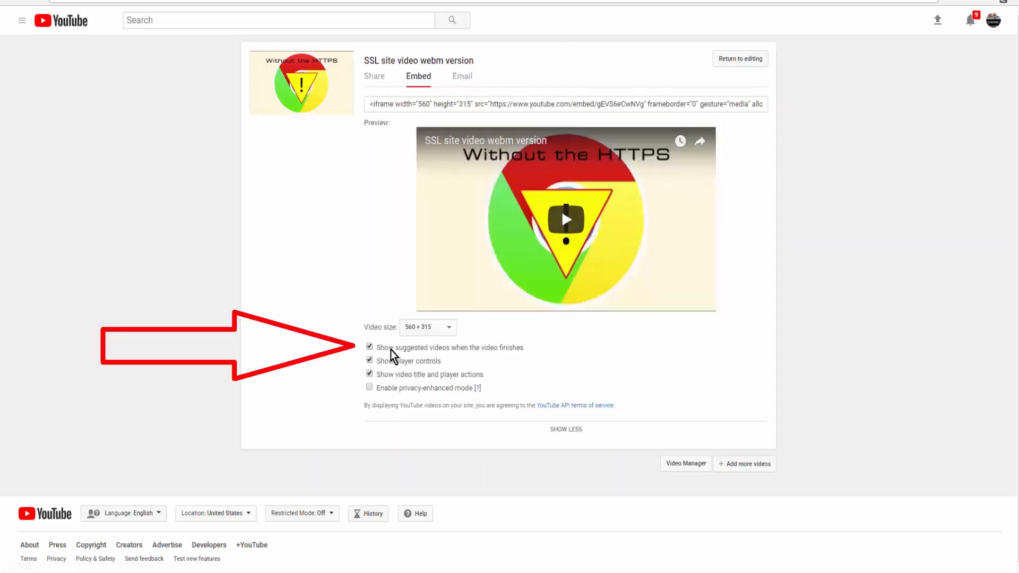
pyautogui.click(369, 346)
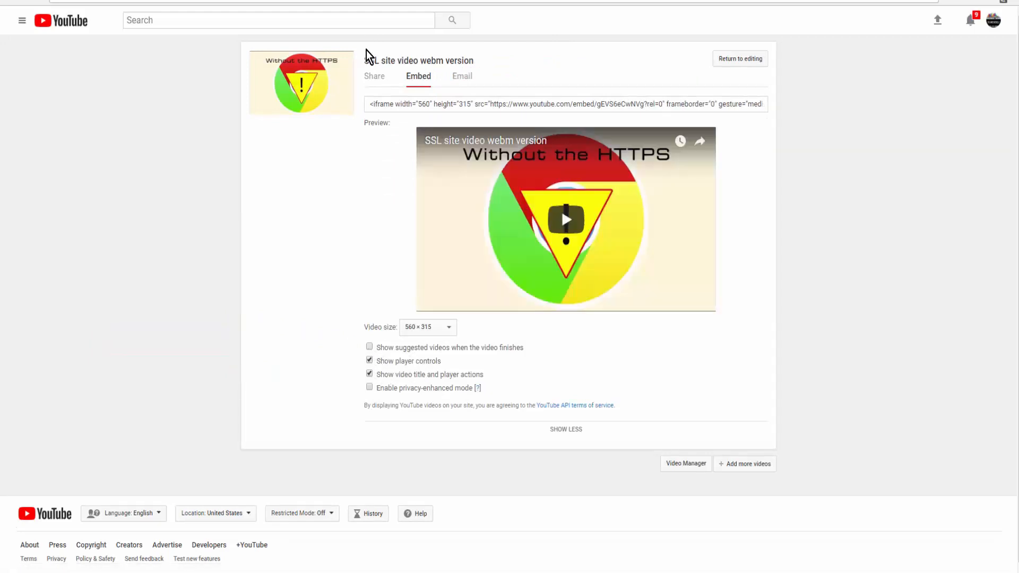
pyautogui.click(374, 77)
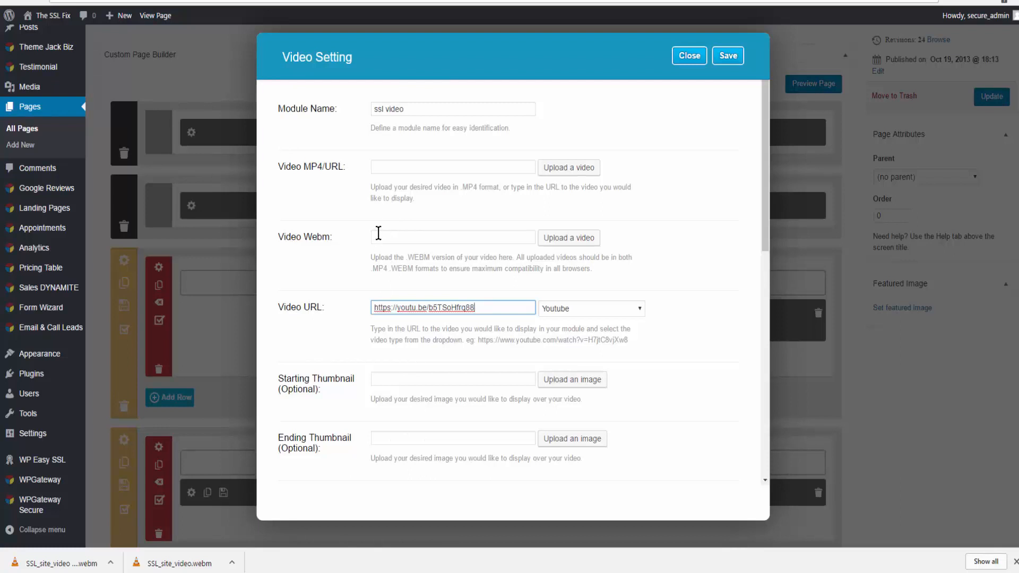
pyautogui.write('https://youtu.be/gEVS6eCwNVg')
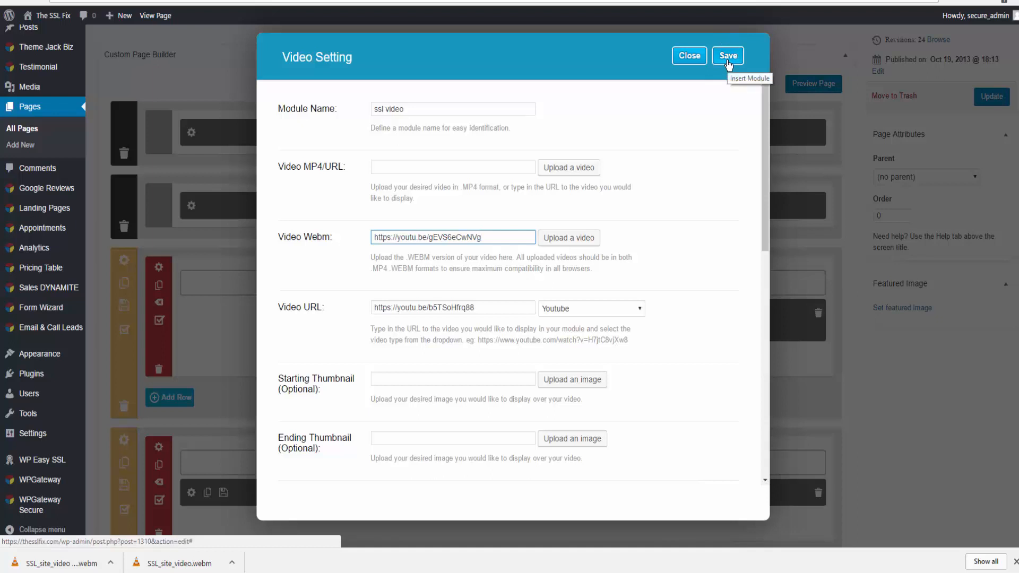
pyautogui.click(727, 55)
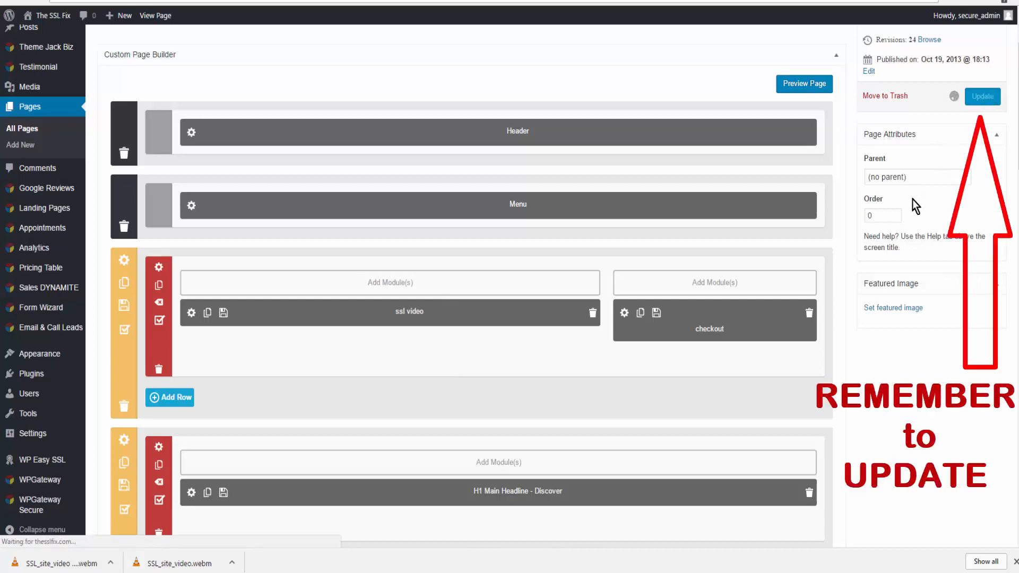
# Step: Update the Home page and preview it live with the new SSL video
pyautogui.click(982, 97)
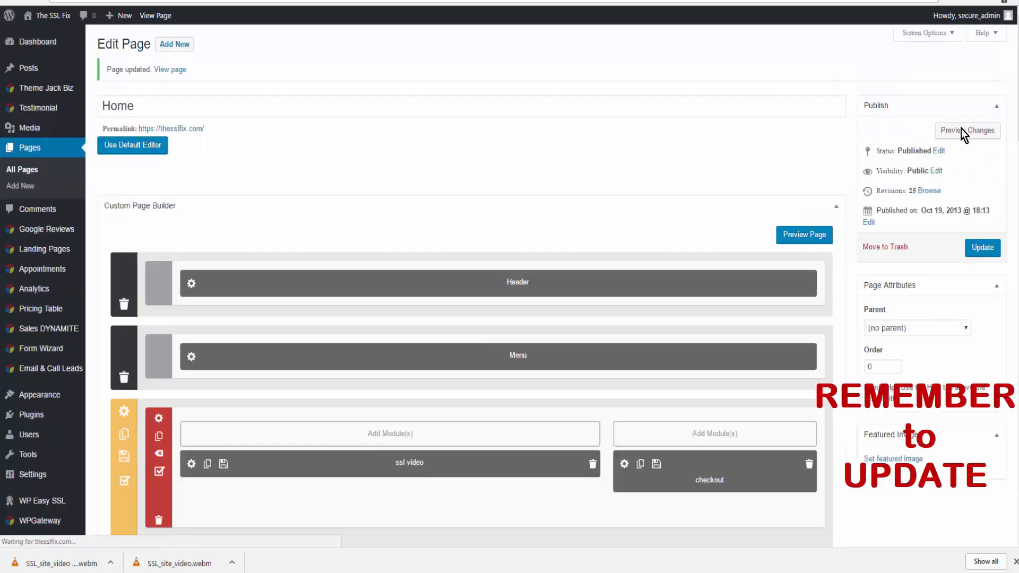
pyautogui.click(966, 130)
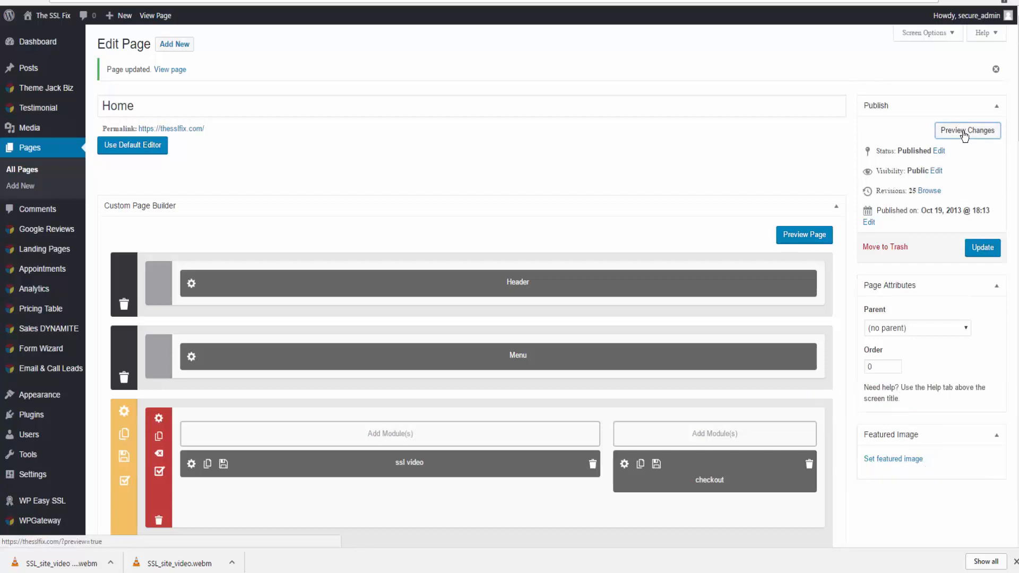
pyautogui.click(965, 130)
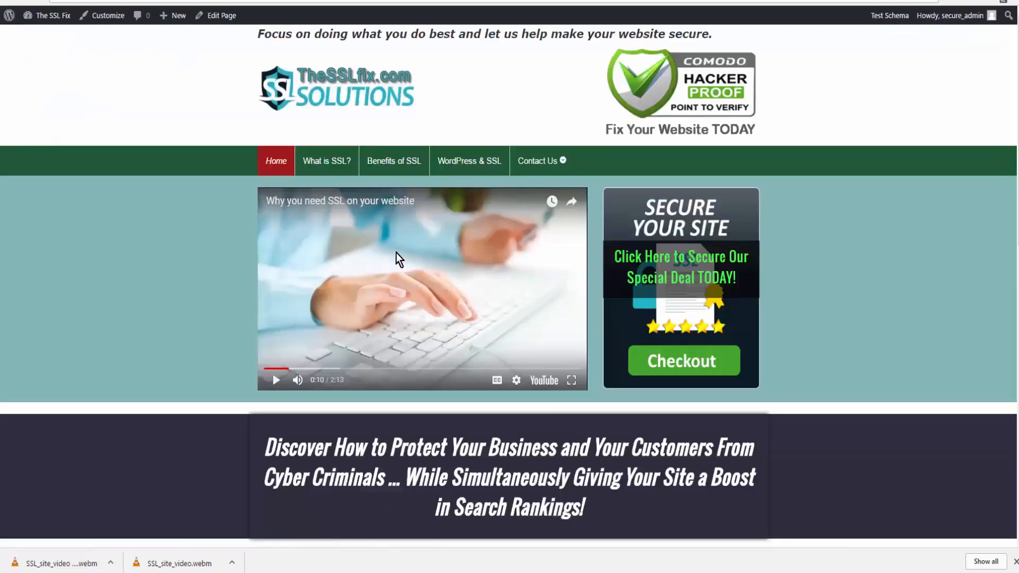
pyautogui.moveTo(382, 296)
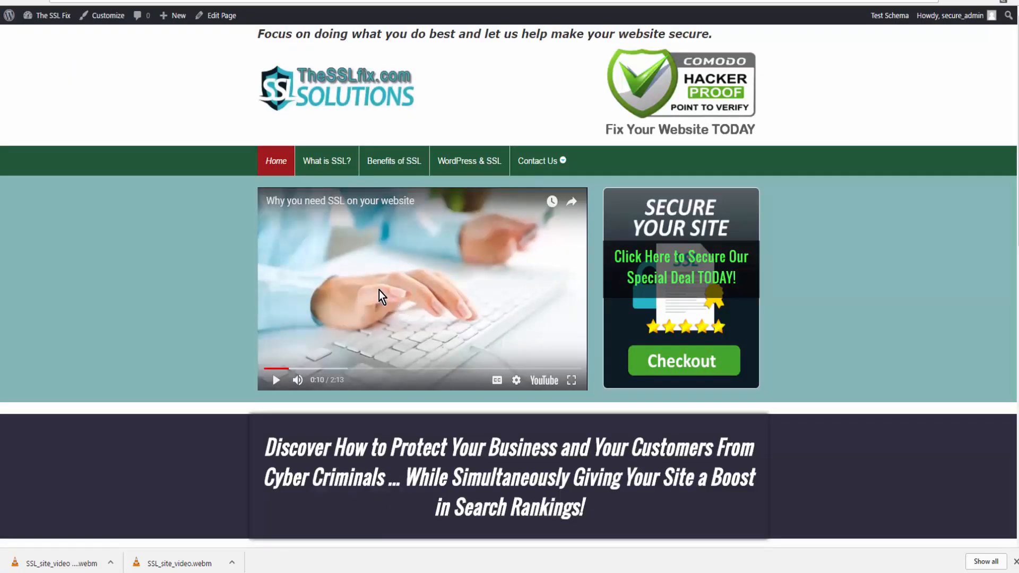